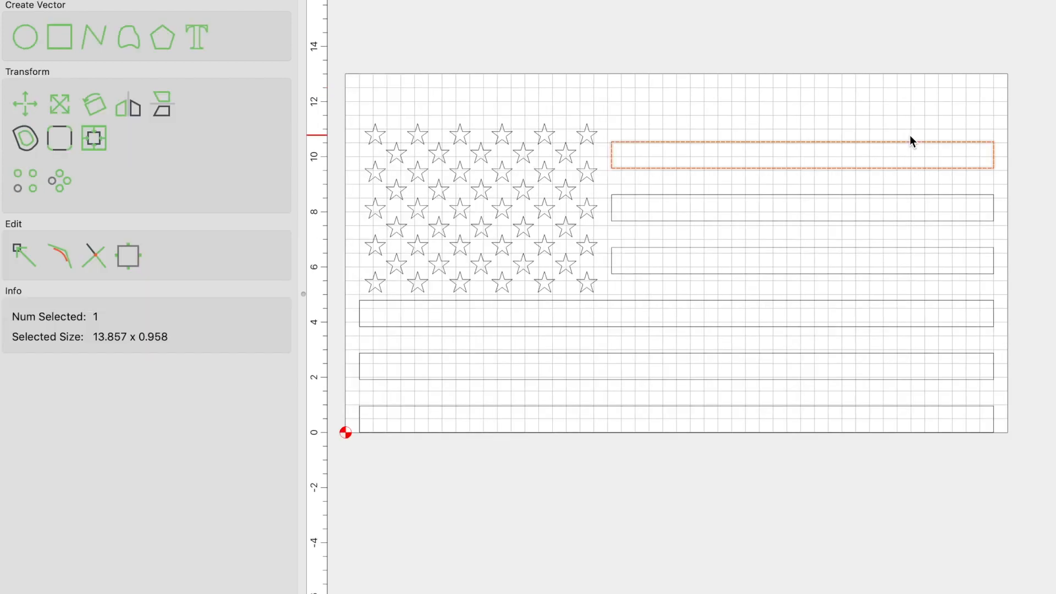
Step: Drag a copied stripe into place below the flag's existing stripes
drag(912, 154, 956, 144)
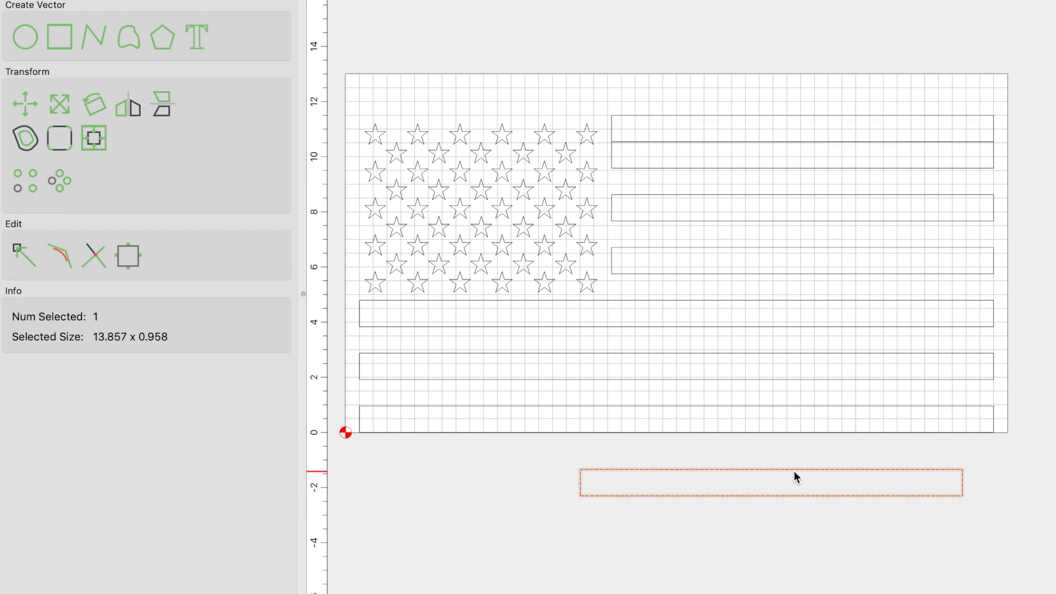
mouse_move(964, 476)
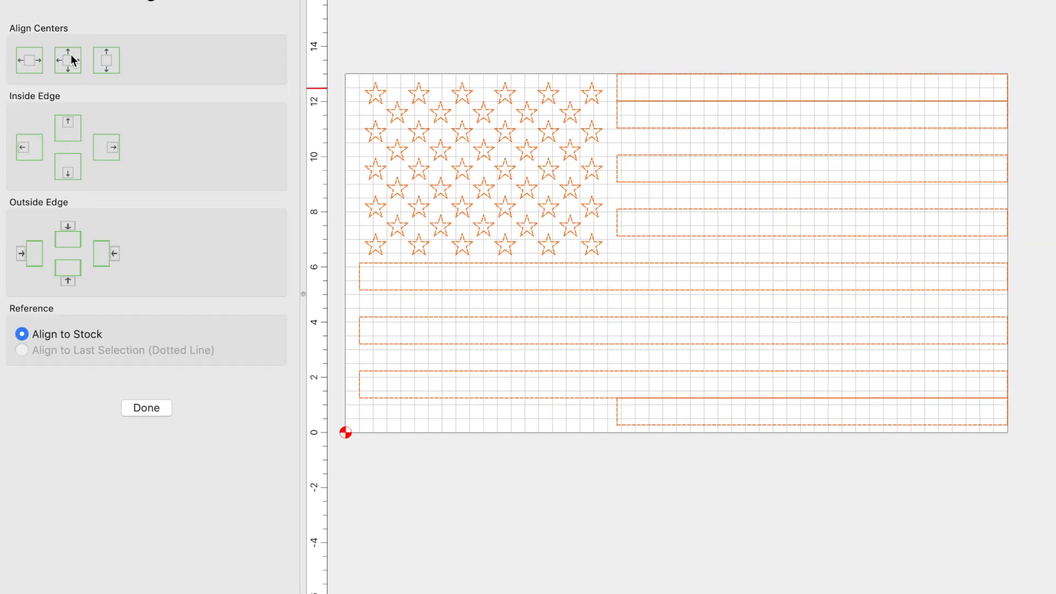
Step: Center the whole flag design on the stock and confirm it measures about 23.7 by 12.8 inches
click(145, 407)
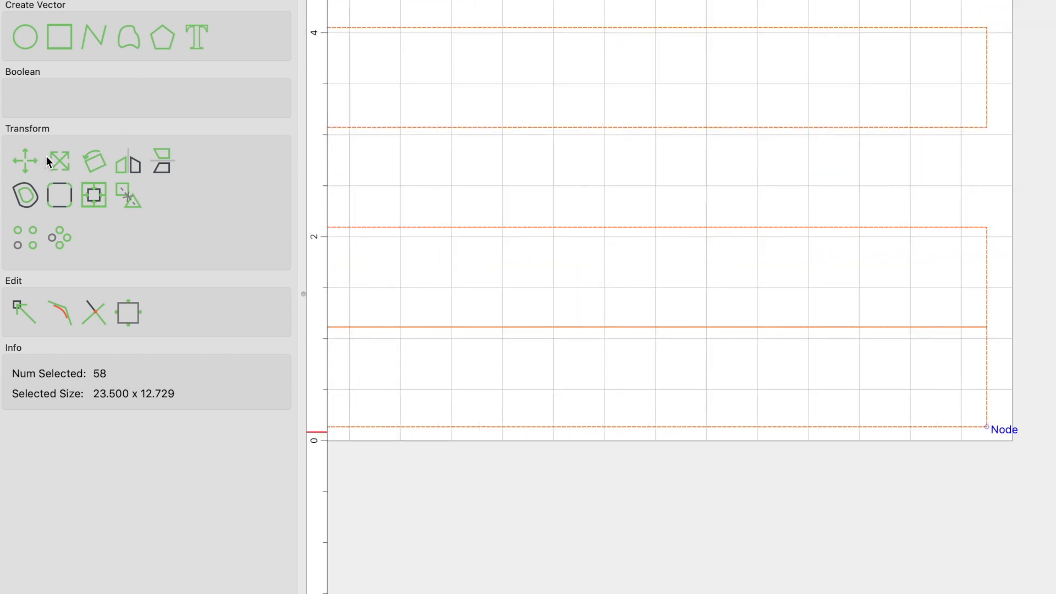
click(60, 162)
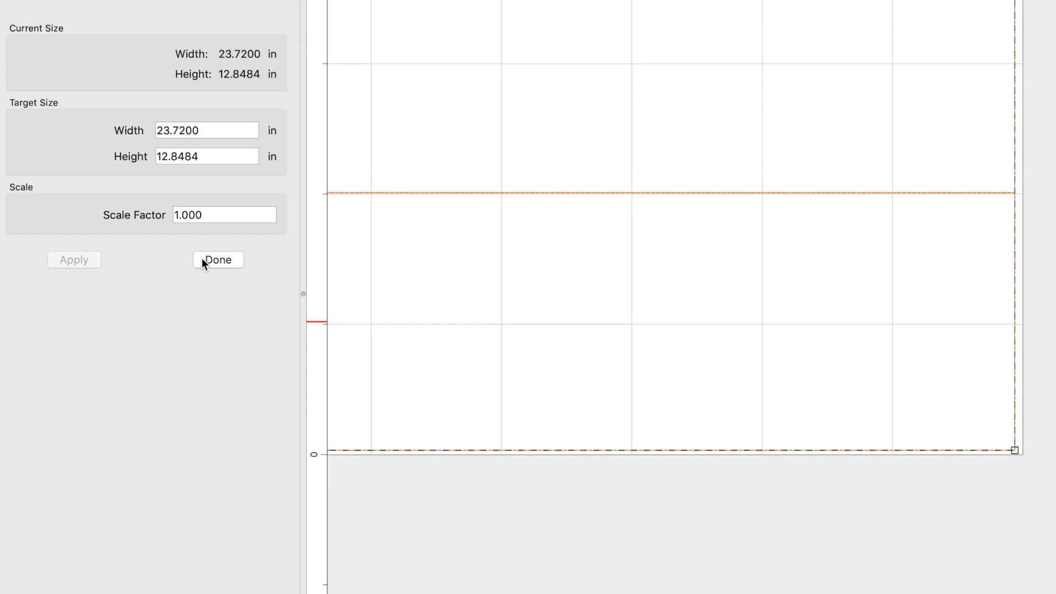
click(218, 260)
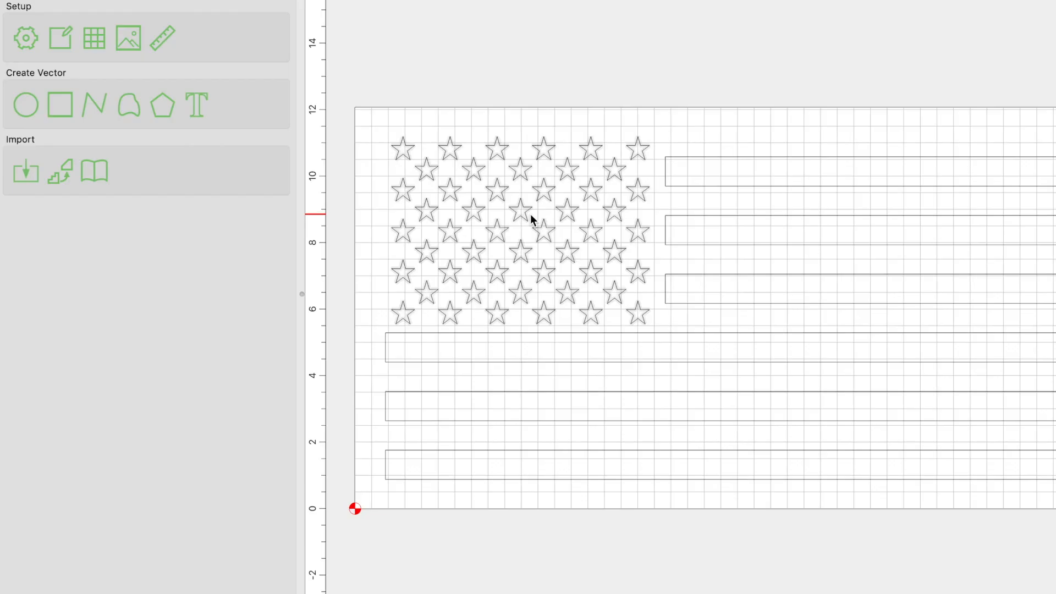
Step: Import Bass SVG.svg, accept its size, and center it over the star field
click(25, 170)
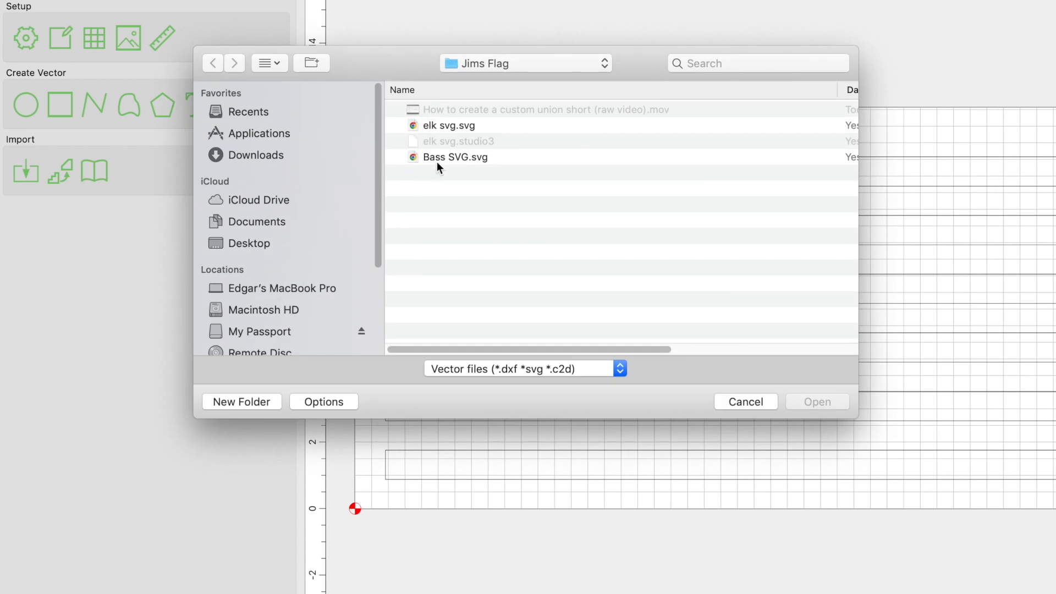
double_click(455, 156)
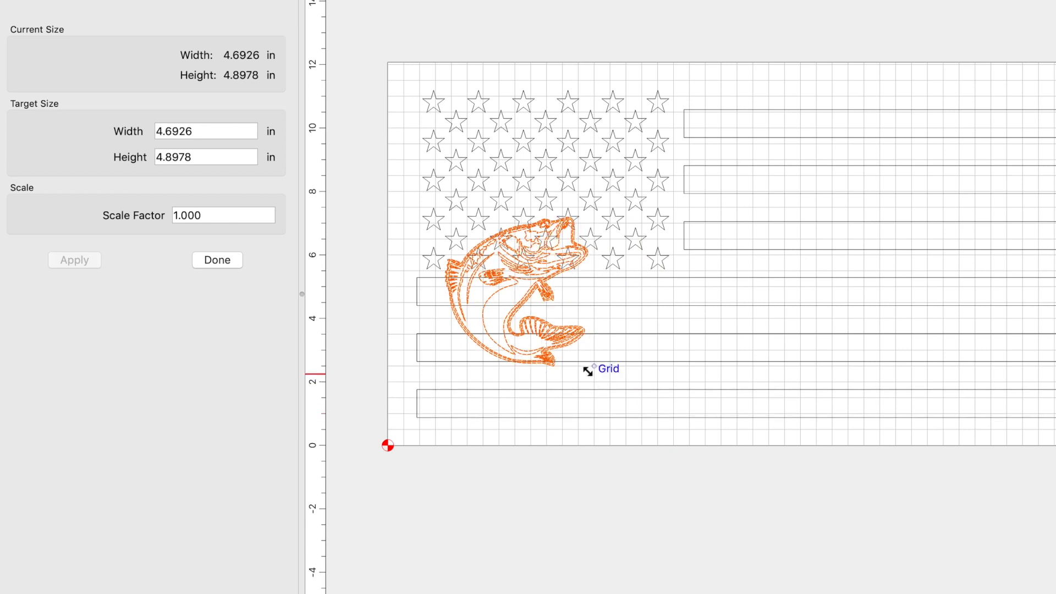
click(217, 260)
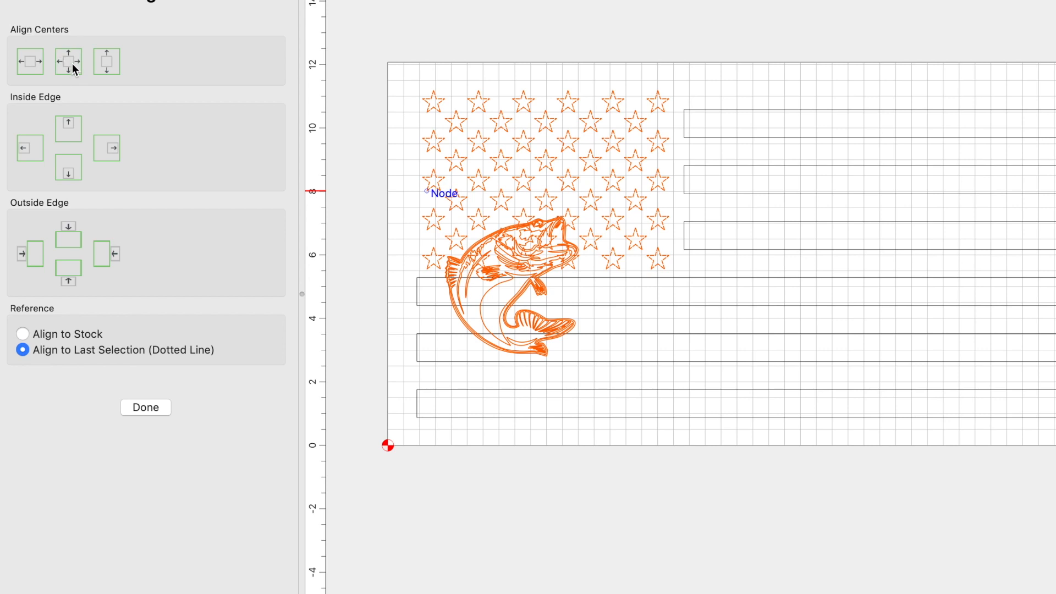
click(67, 61)
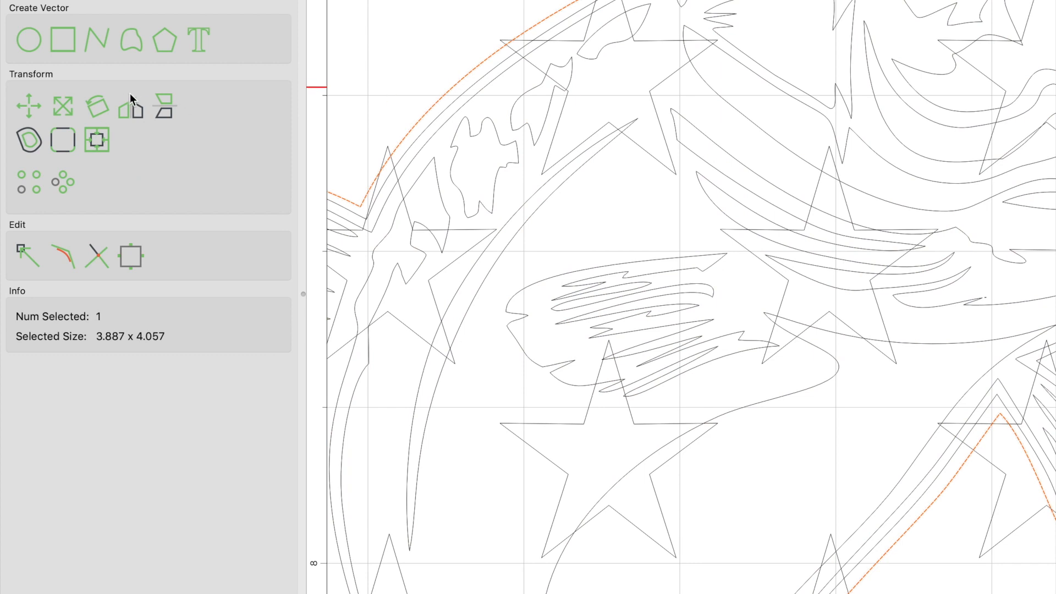
Step: Offset the bass 0.2 in outside, subtract it from the stars, and remove leftover star fragments
click(96, 140)
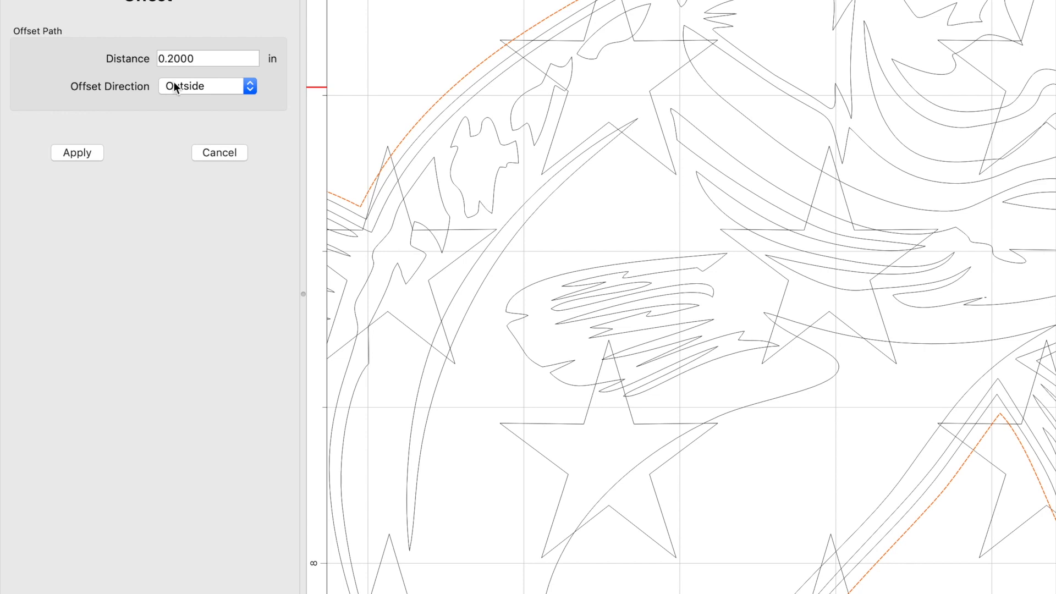
click(76, 153)
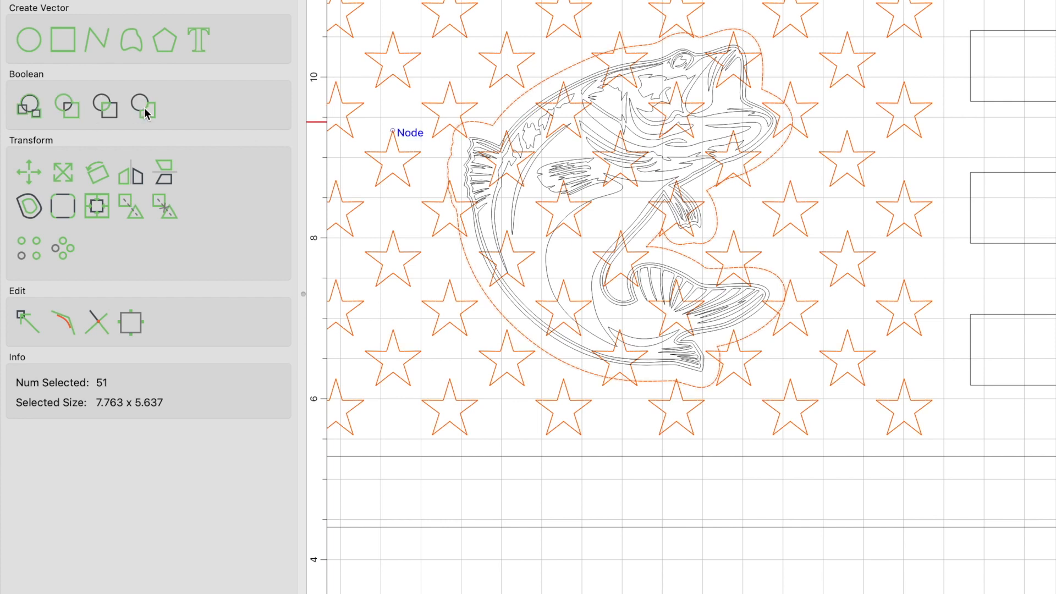
click(142, 106)
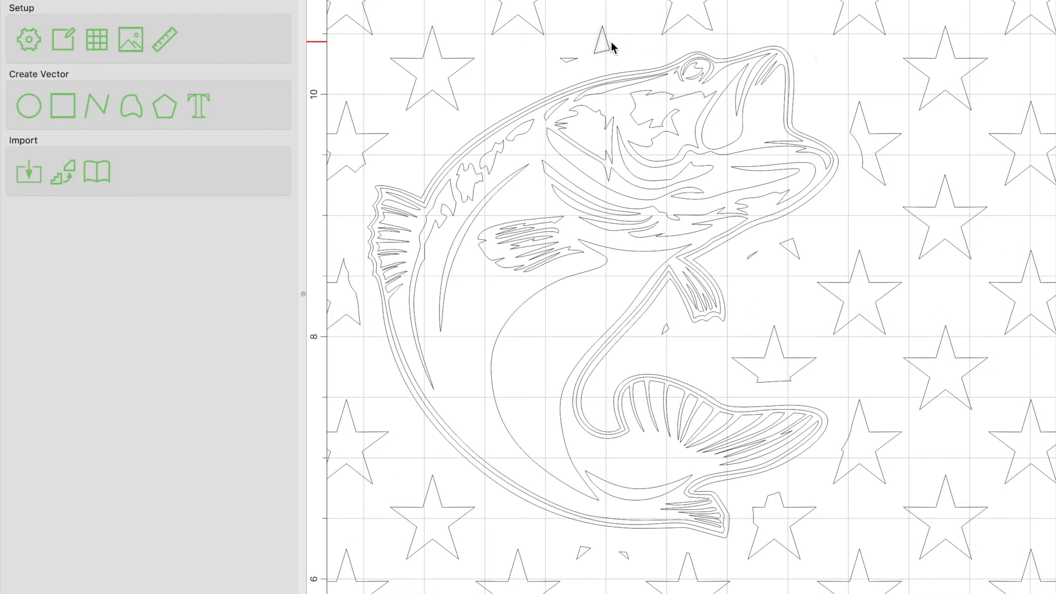
click(568, 59)
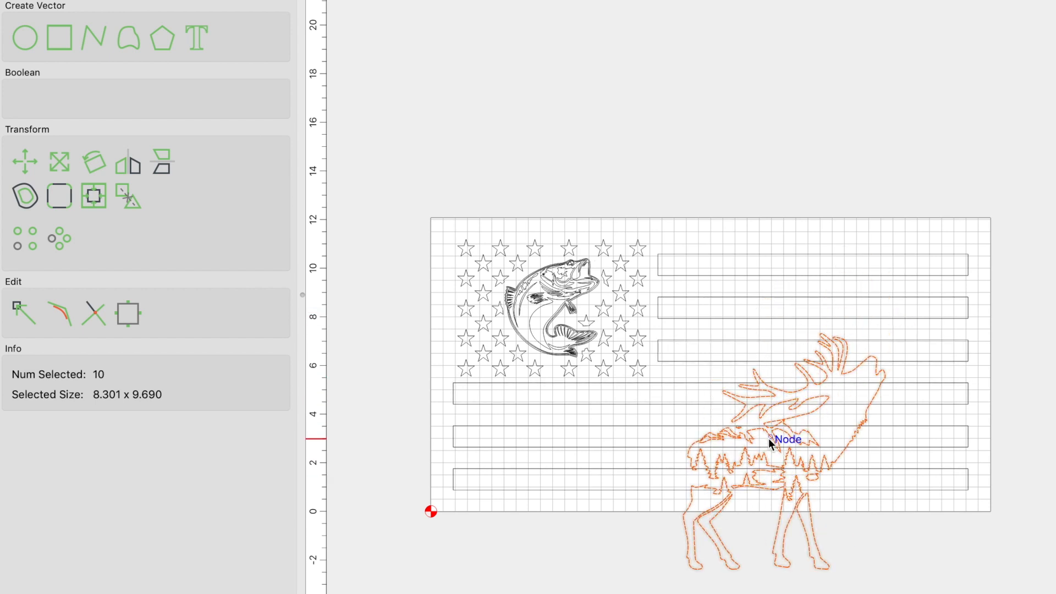
Step: Position the imported elk over the stripes on the flag's right side
click(808, 264)
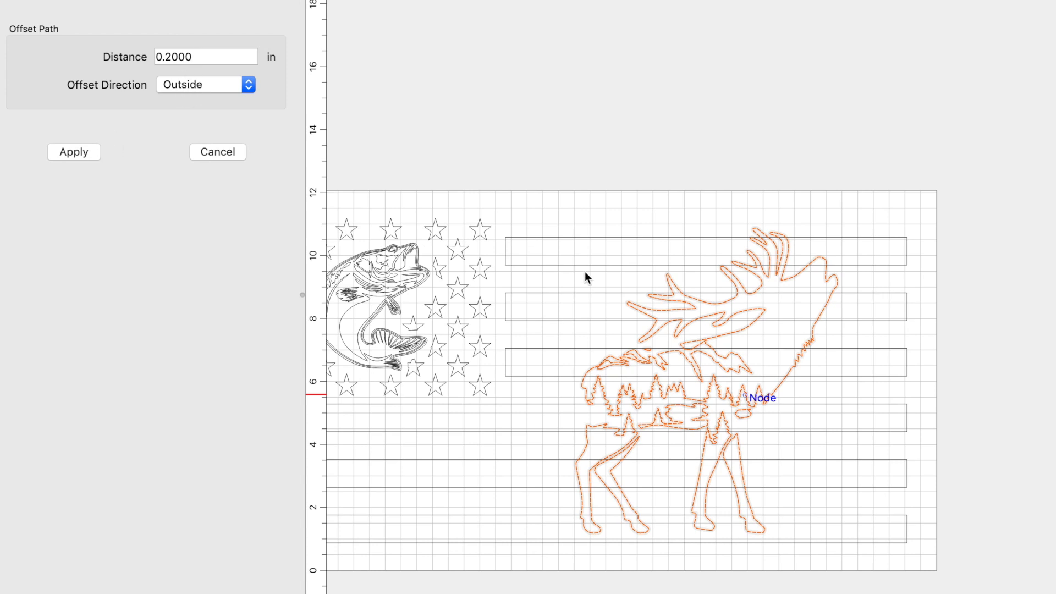
Step: Offset the elk 0.2 in outside and Boolean-subtract that outline from the stripes
click(73, 152)
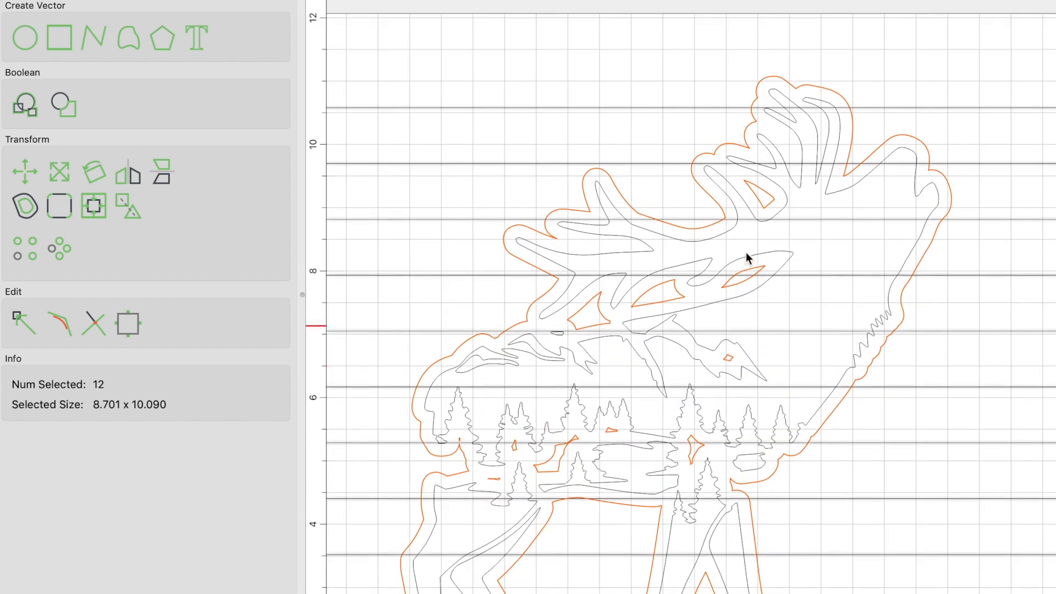
mouse_move(624, 391)
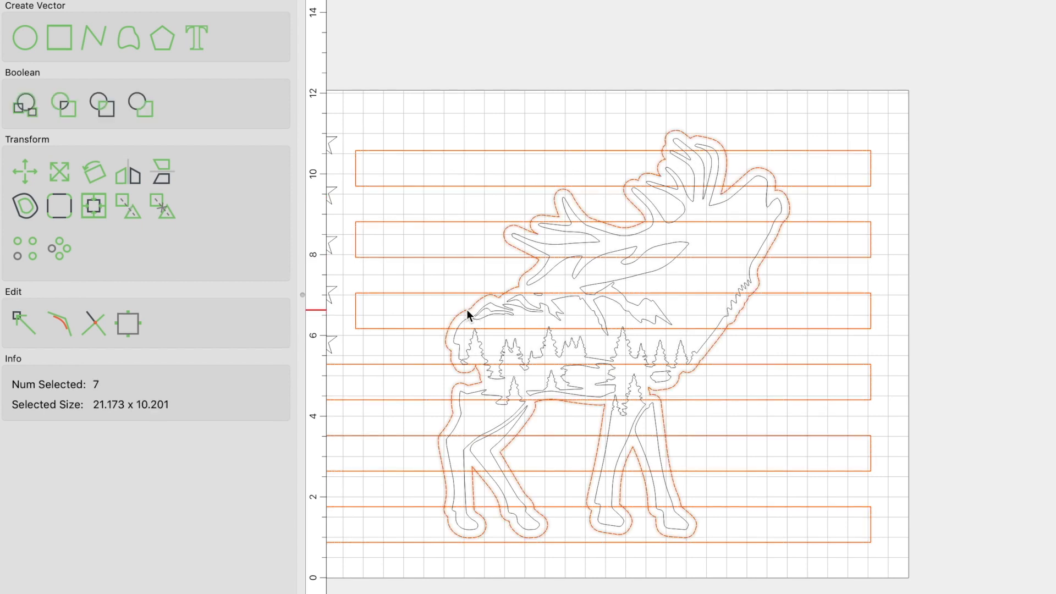
click(140, 105)
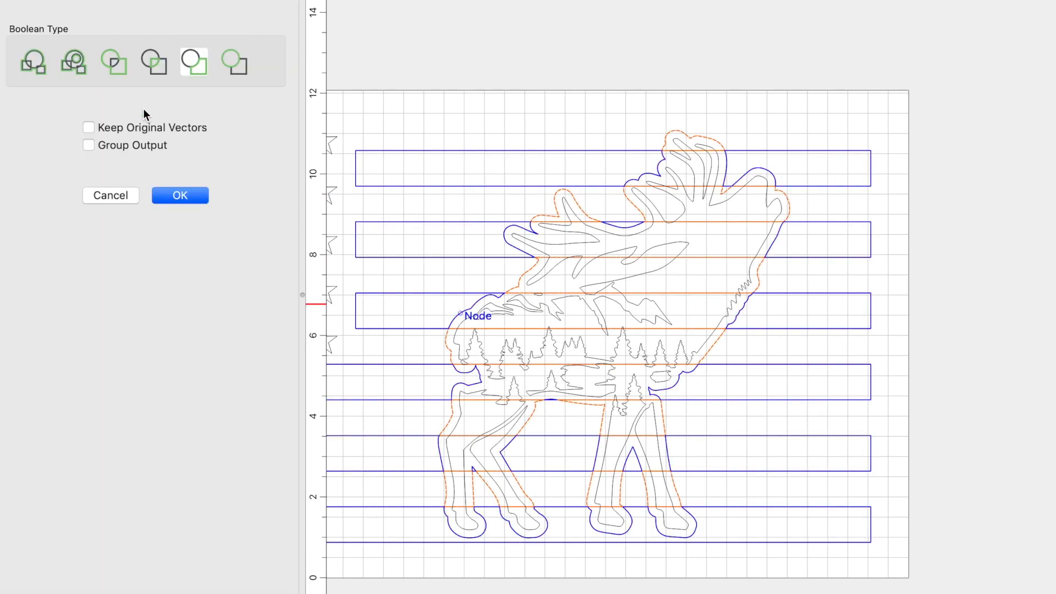
click(180, 196)
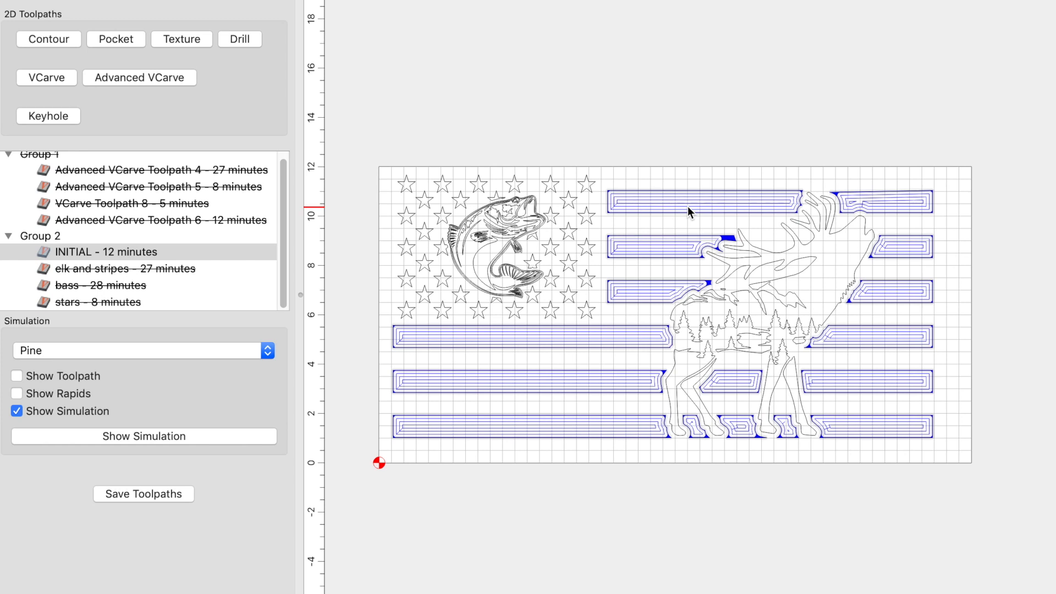
mouse_move(622, 207)
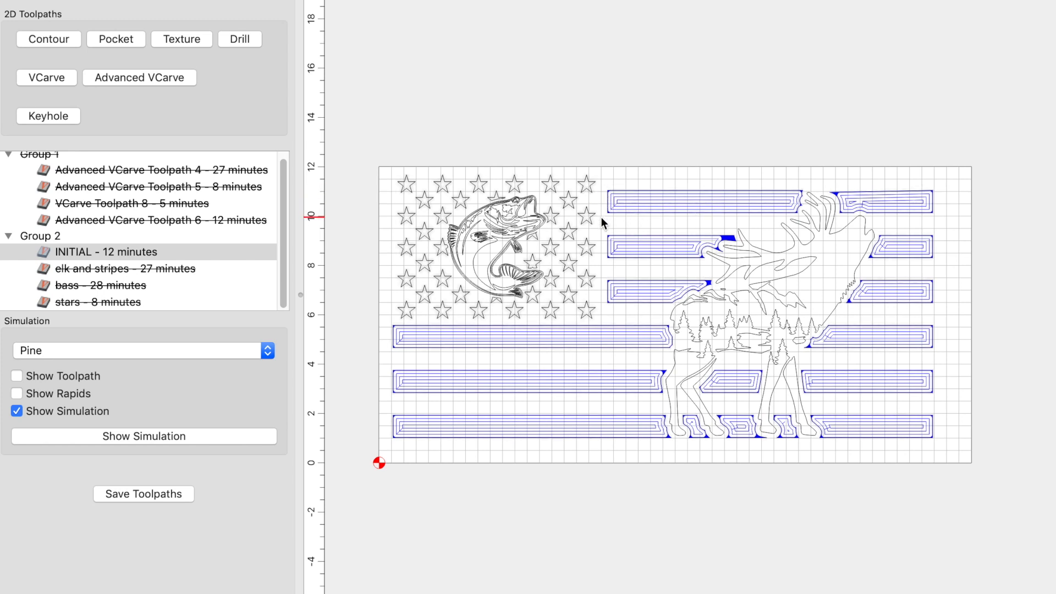
Step: Review INITIAL's 1/4-inch end mill and 60-degree vee settings at 0.020-inch depth
right_click(105, 251)
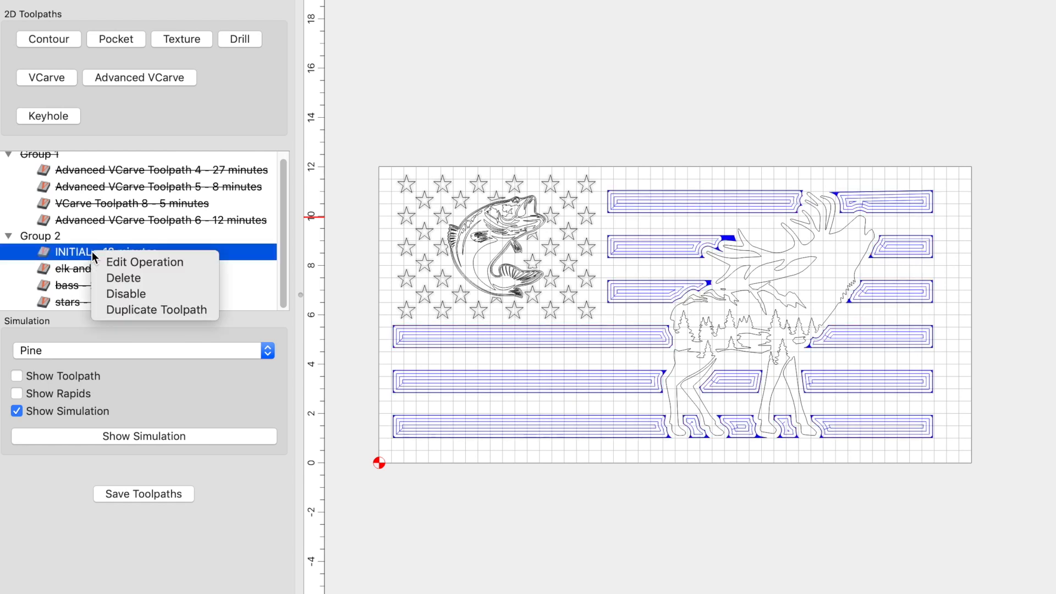
mouse_move(143, 262)
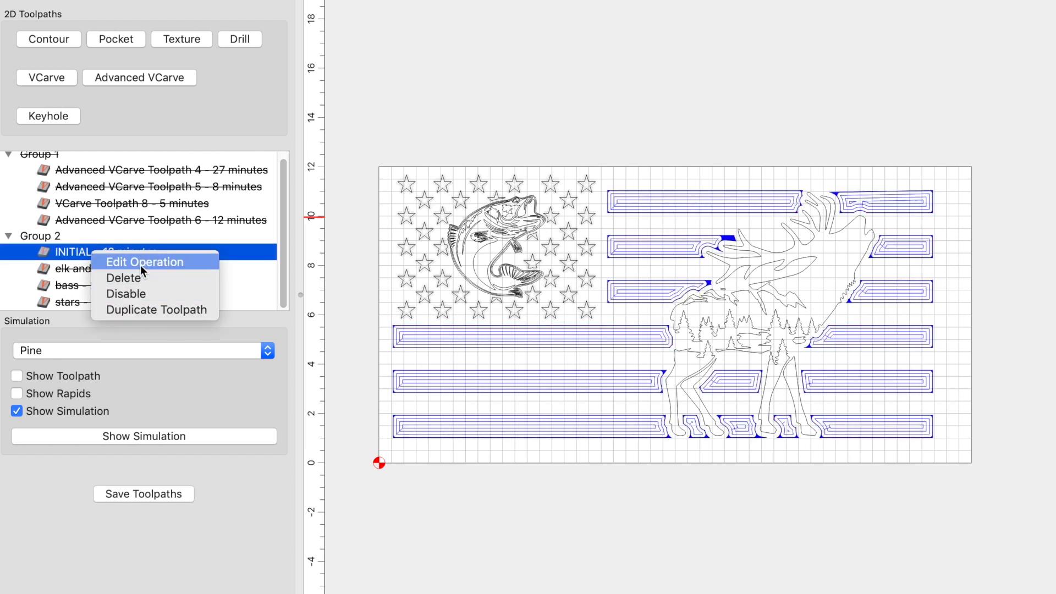
click(144, 261)
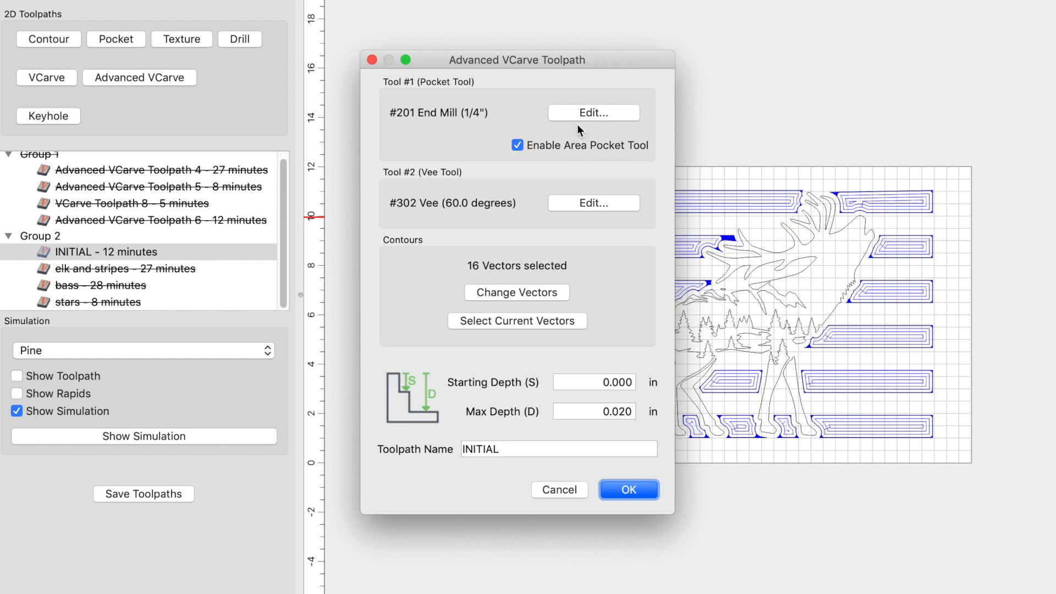
mouse_move(478, 110)
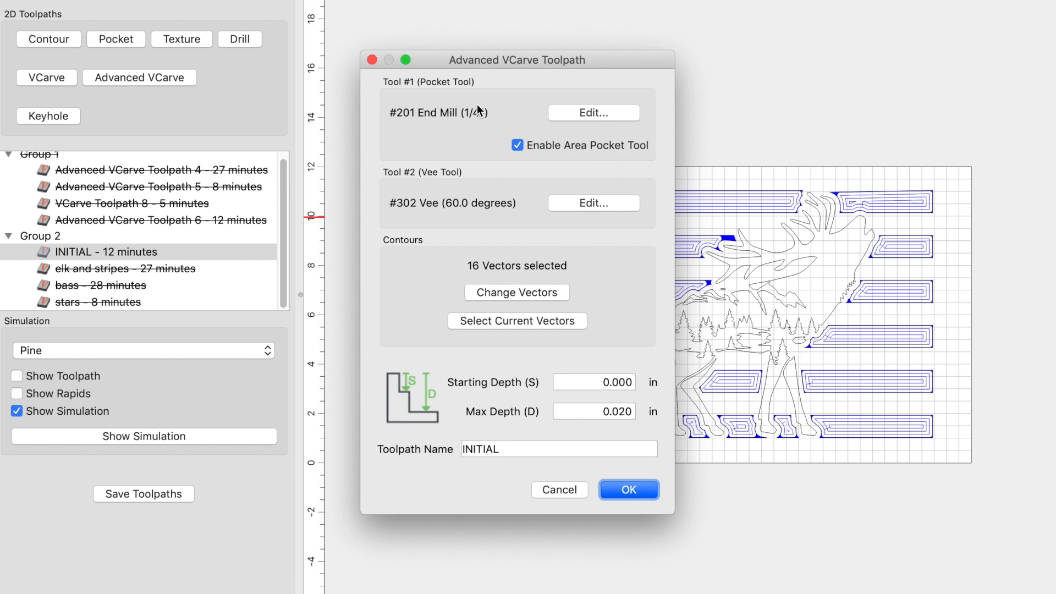
click(593, 112)
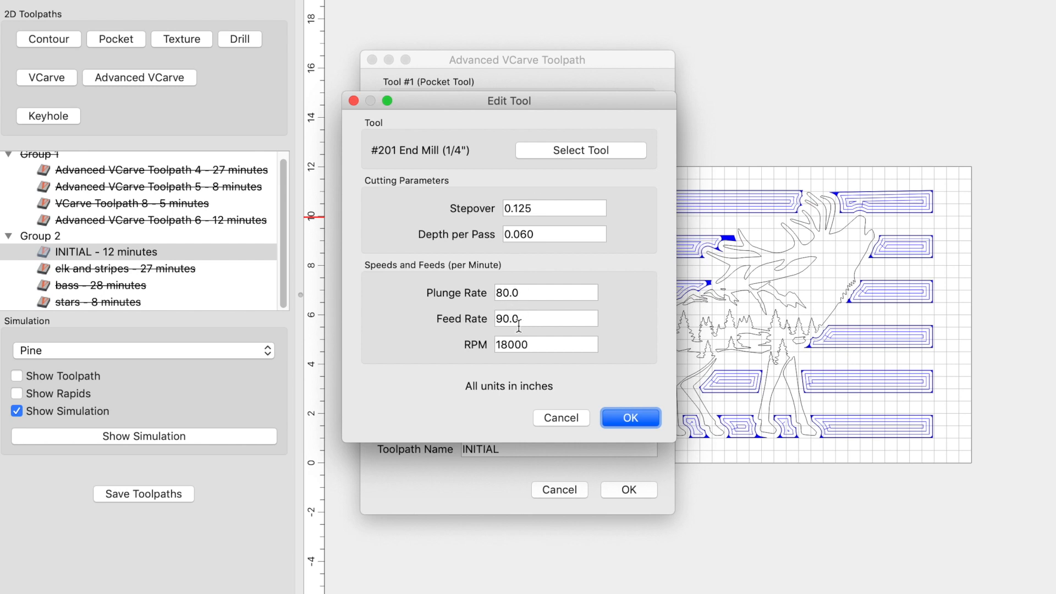
mouse_move(537, 348)
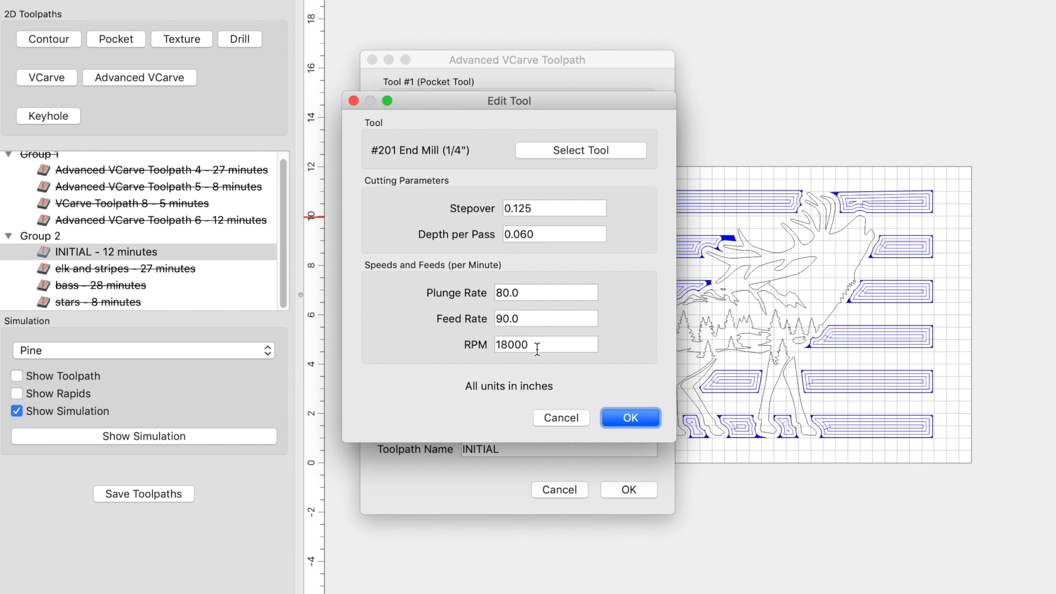
click(629, 417)
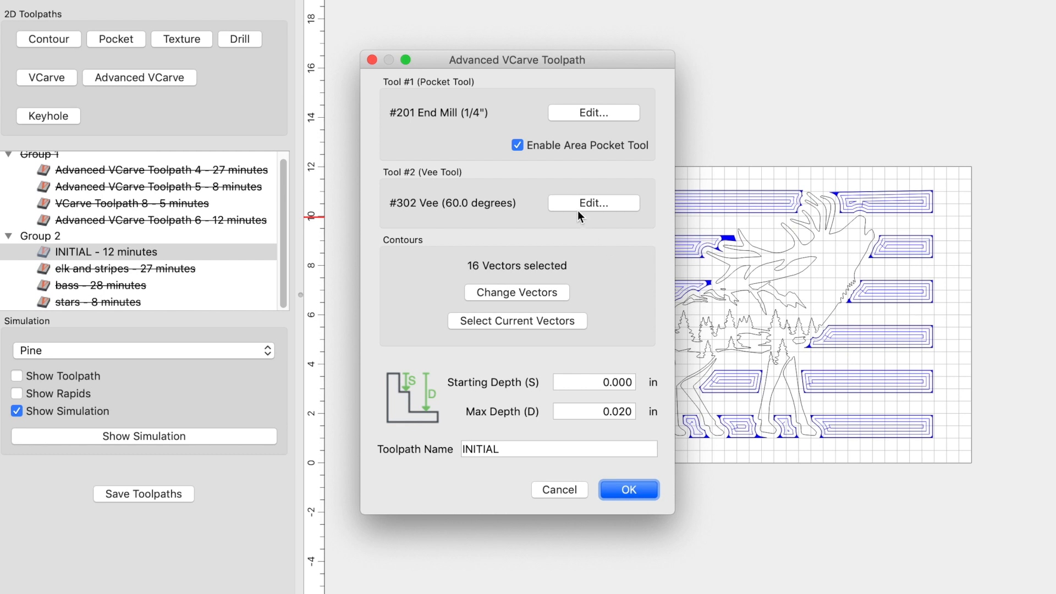
click(593, 203)
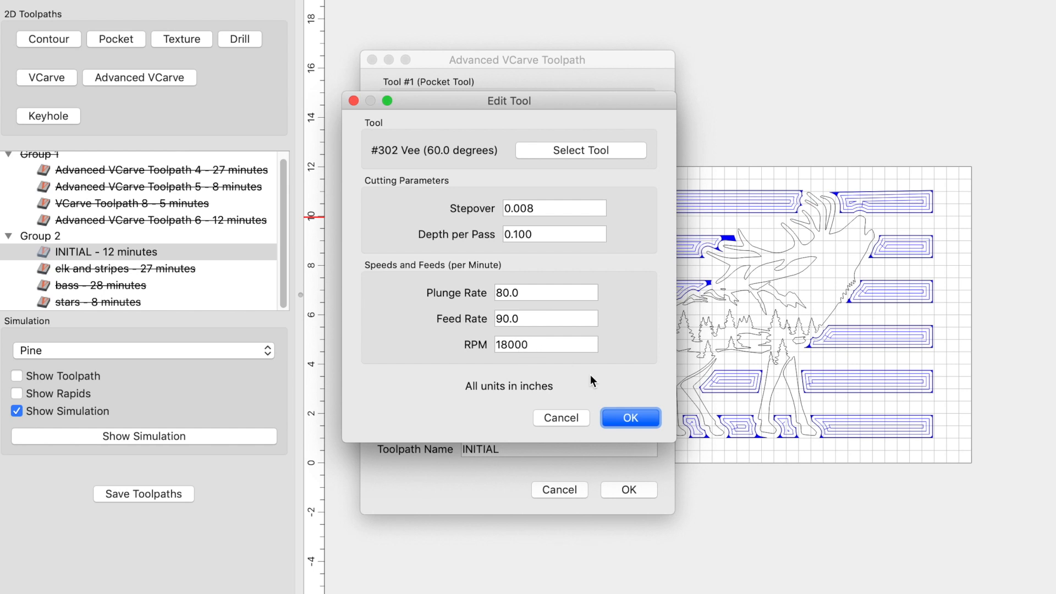
click(629, 418)
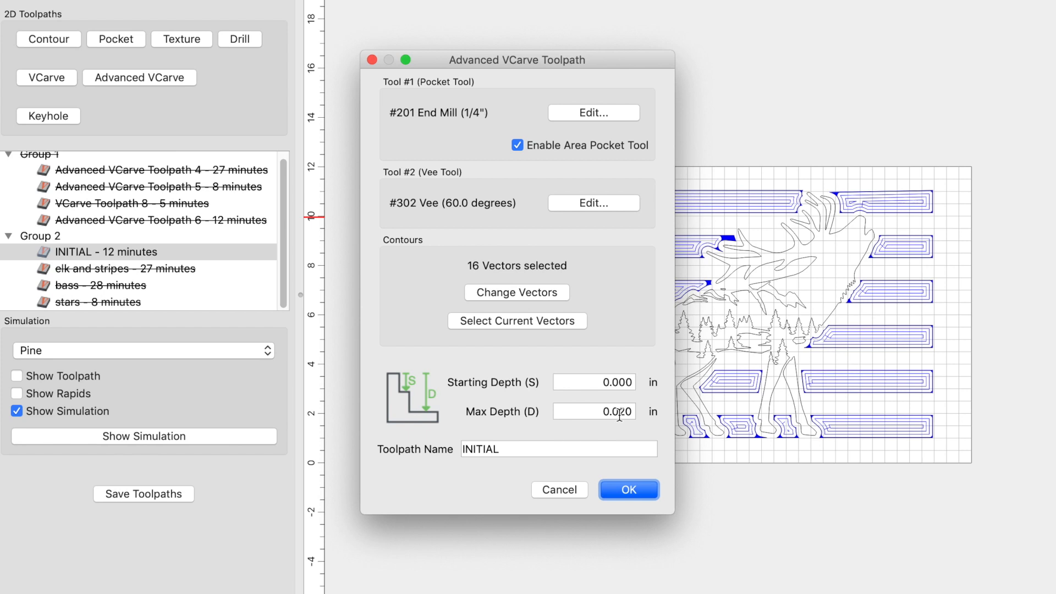
click(628, 490)
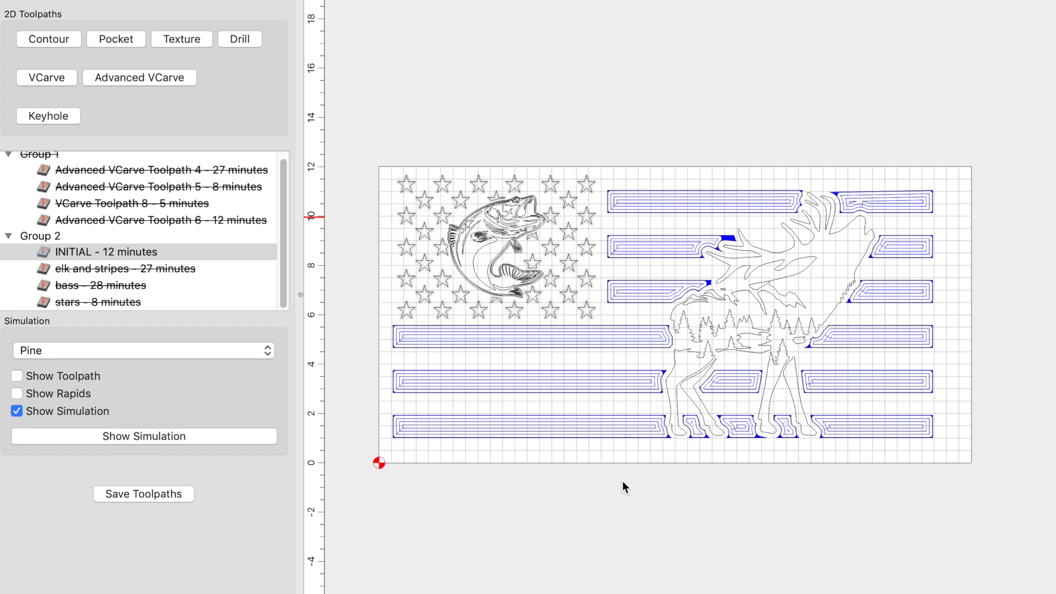
Step: Select the 'elk and stripes - 27 minutes' toolpath to preview its clearing paths
click(125, 268)
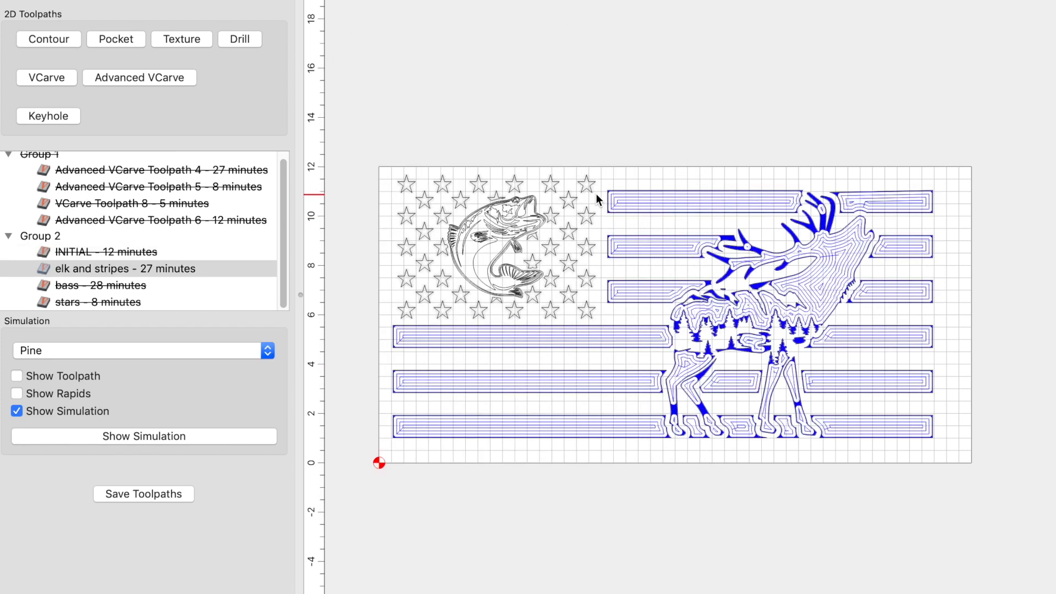
mouse_move(585, 189)
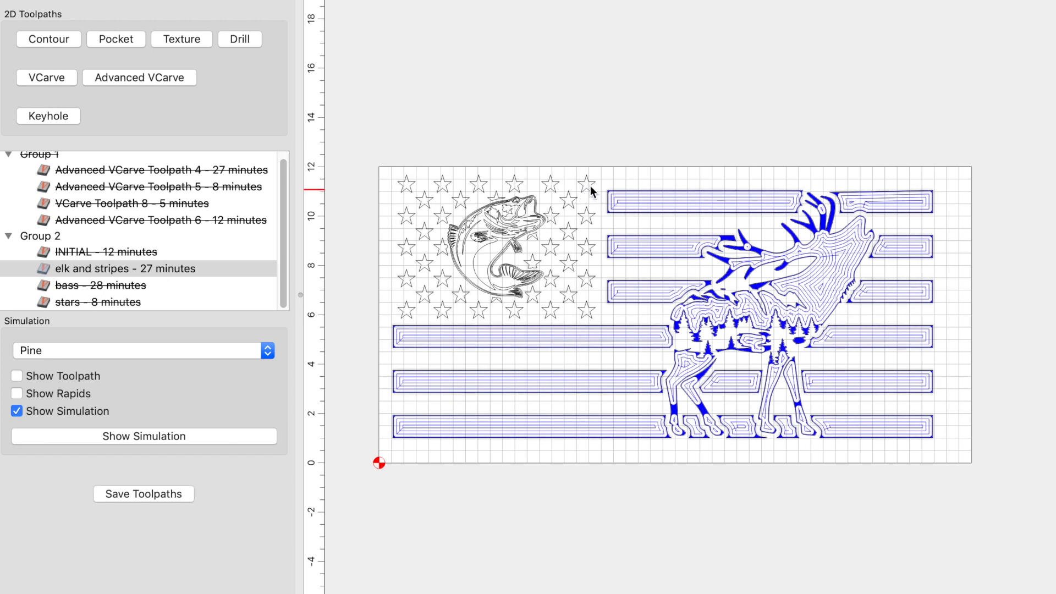
mouse_move(686, 279)
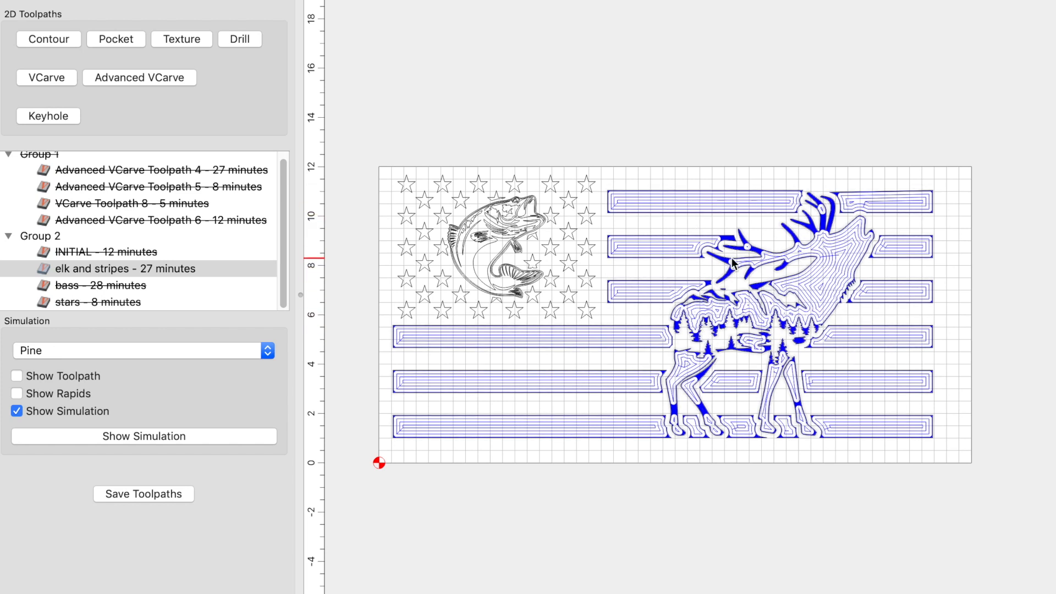
click(124, 268)
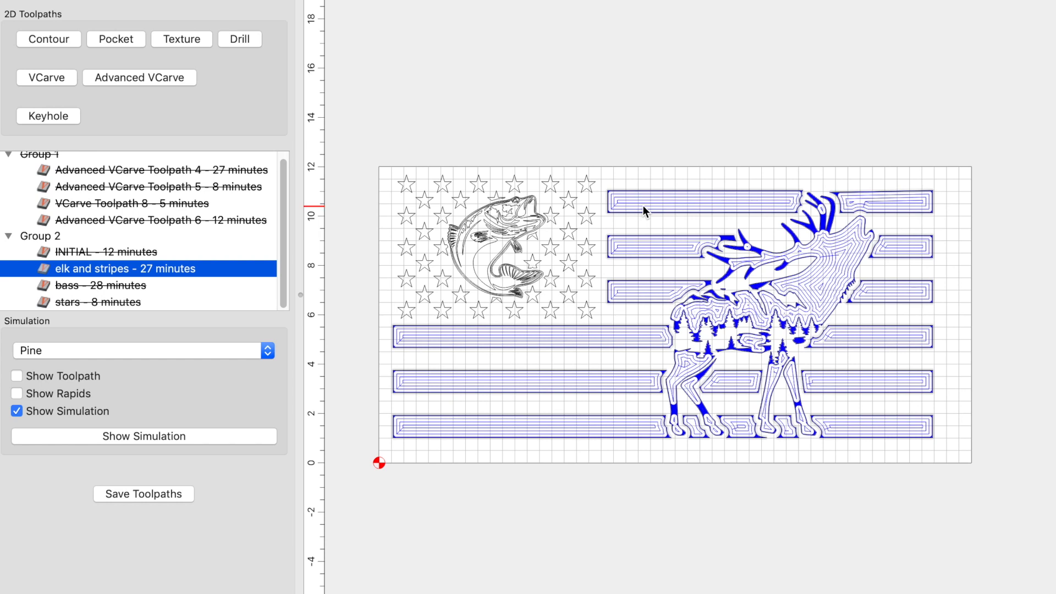
right_click(125, 269)
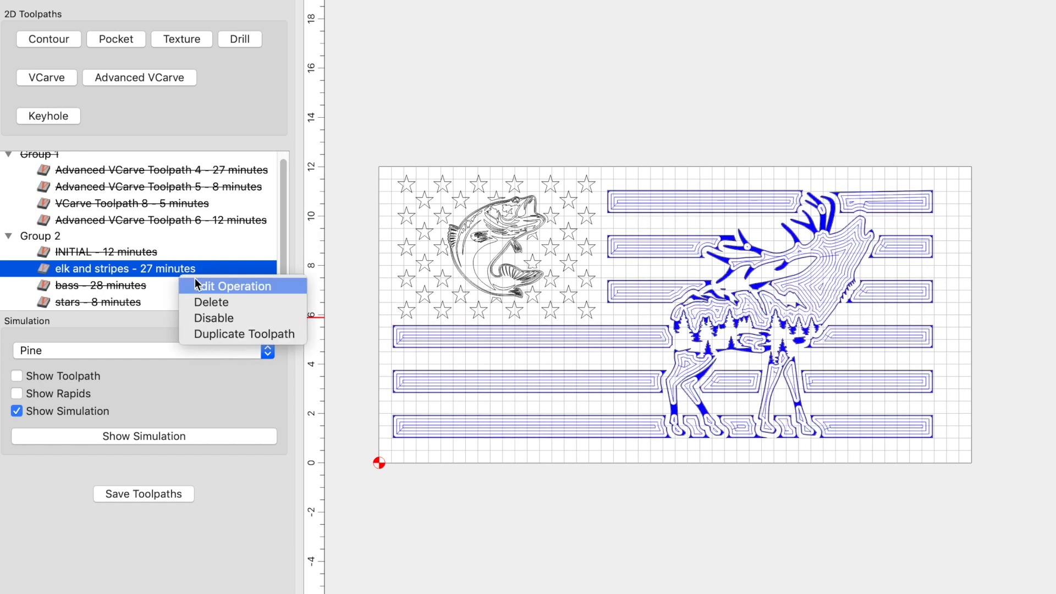
mouse_move(213, 318)
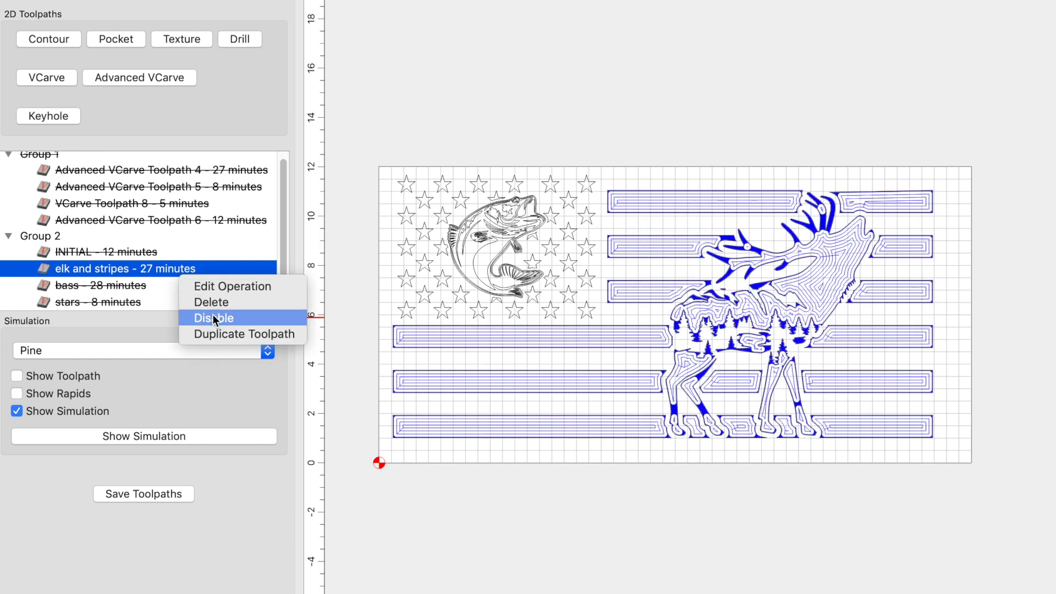
mouse_move(231, 286)
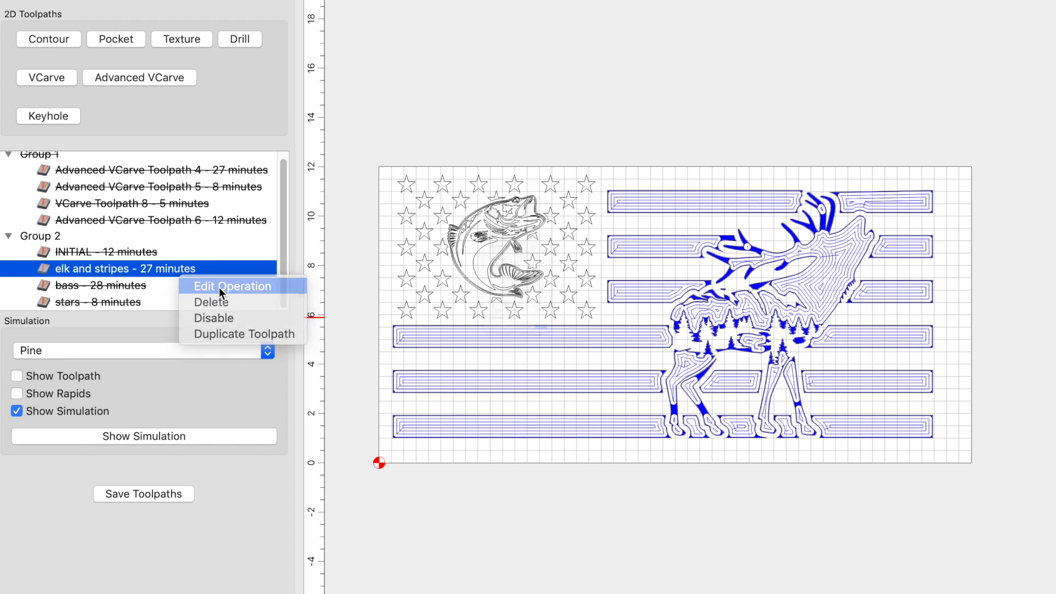
click(232, 286)
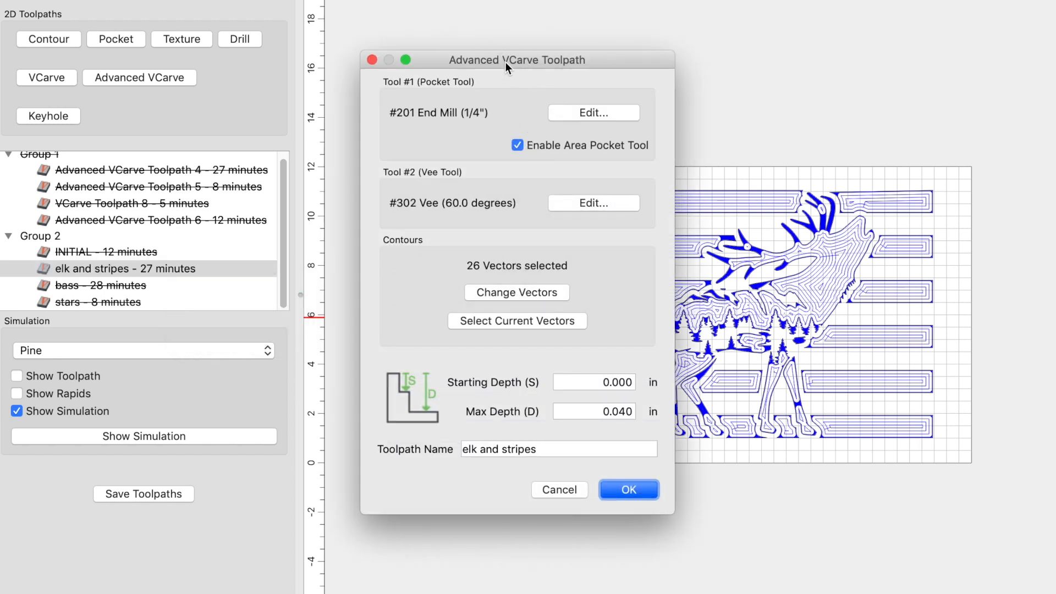
click(594, 112)
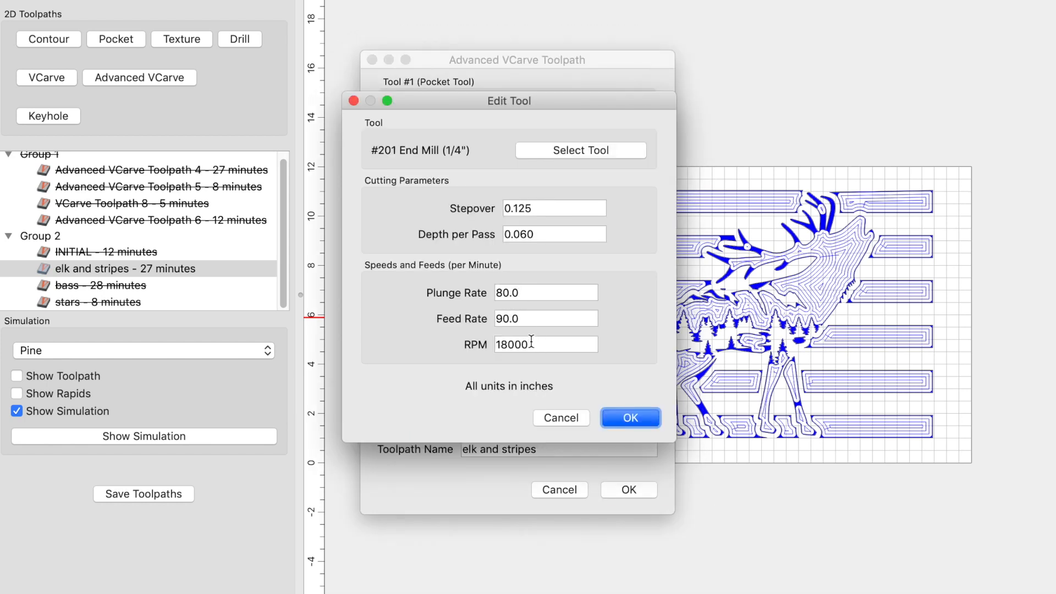
click(630, 418)
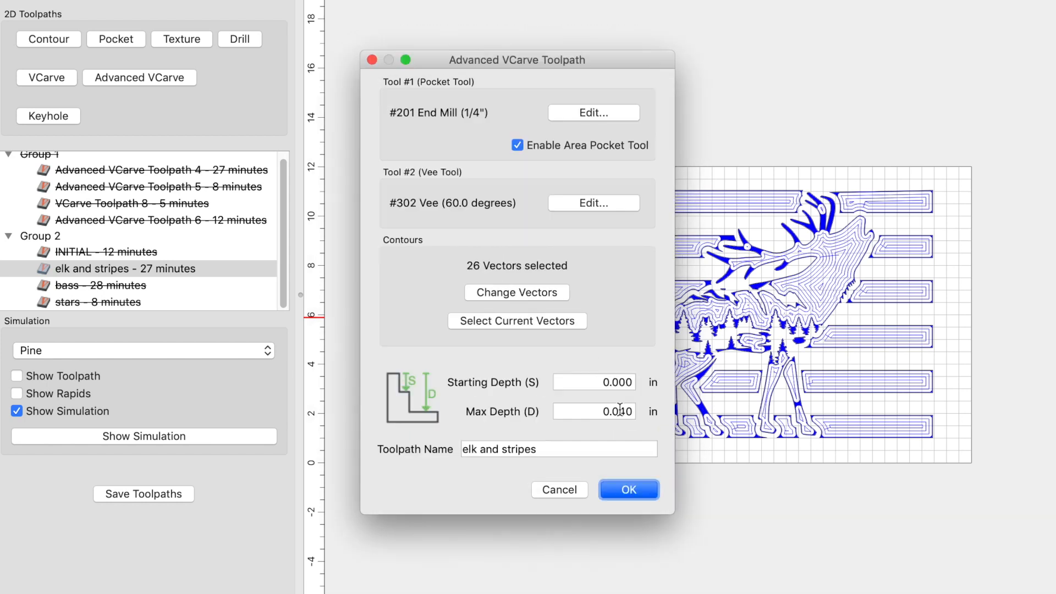
click(593, 203)
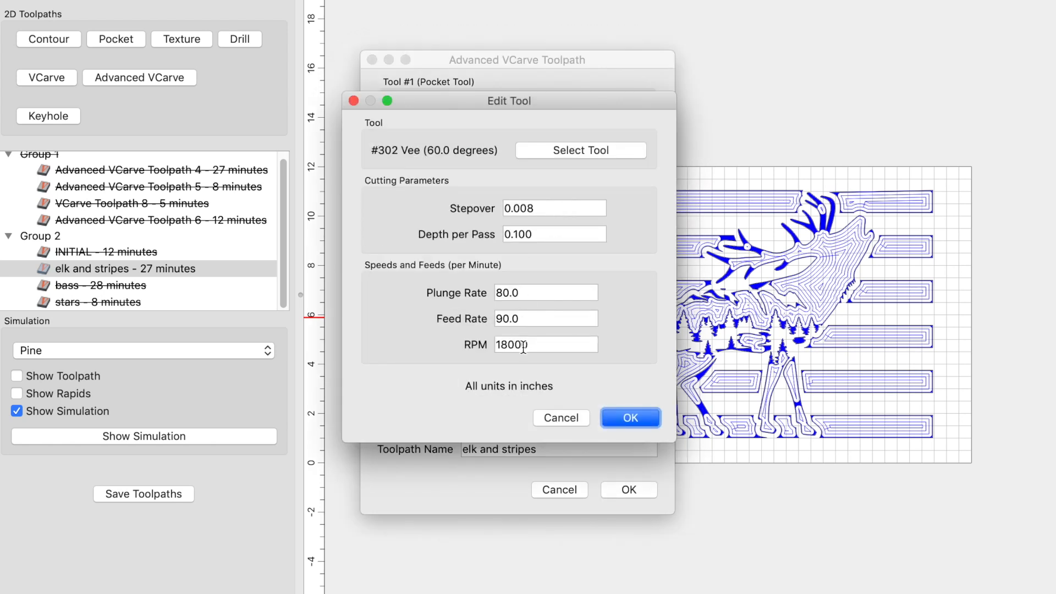
click(629, 418)
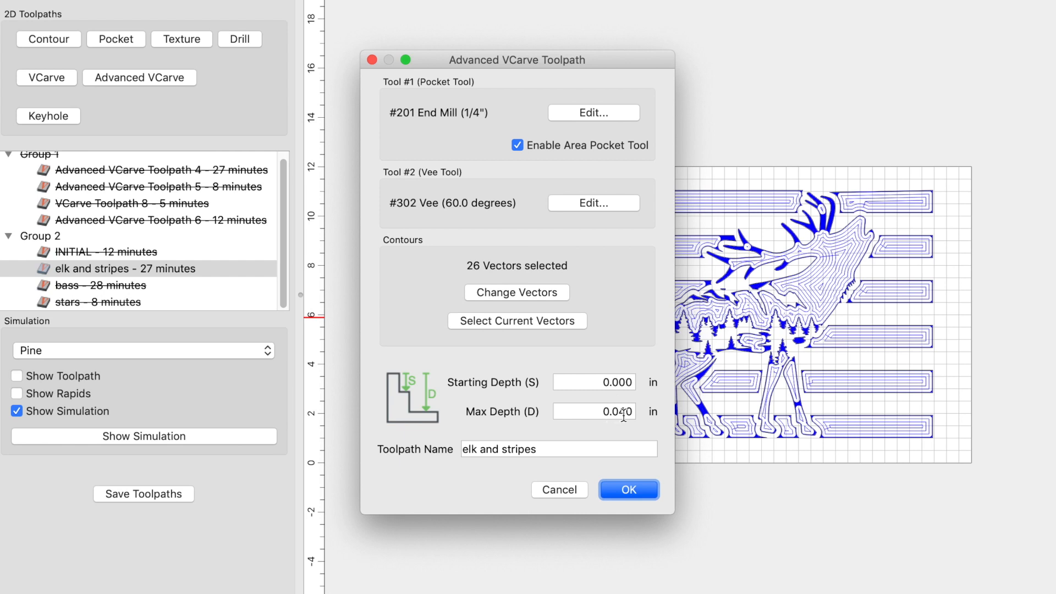
click(627, 489)
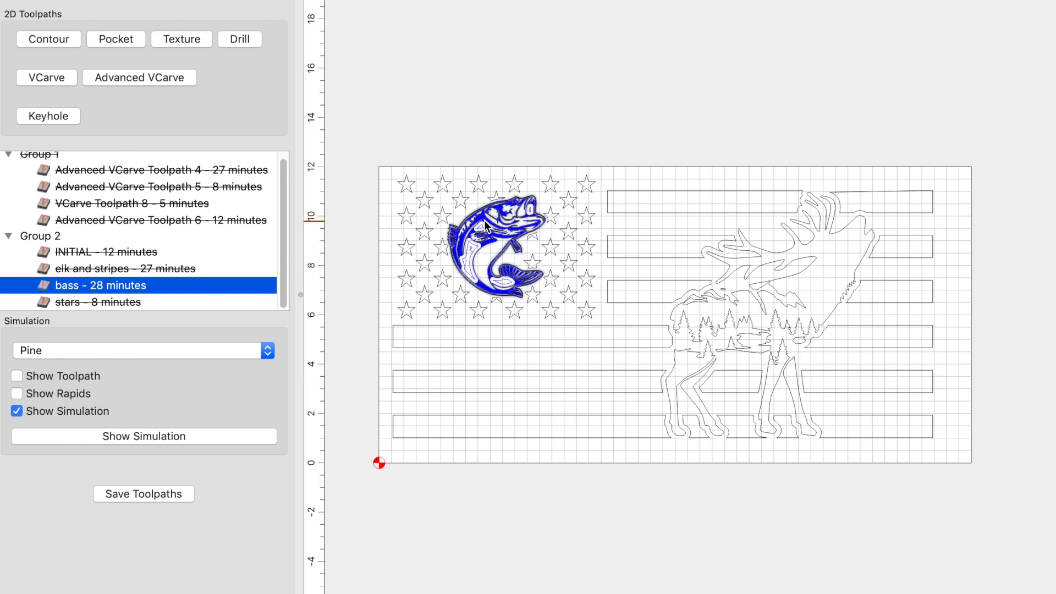
Step: Review the bass toolpath's 1/4-inch end mill and 60-degree vee at 0.040-inch depth
right_click(101, 285)
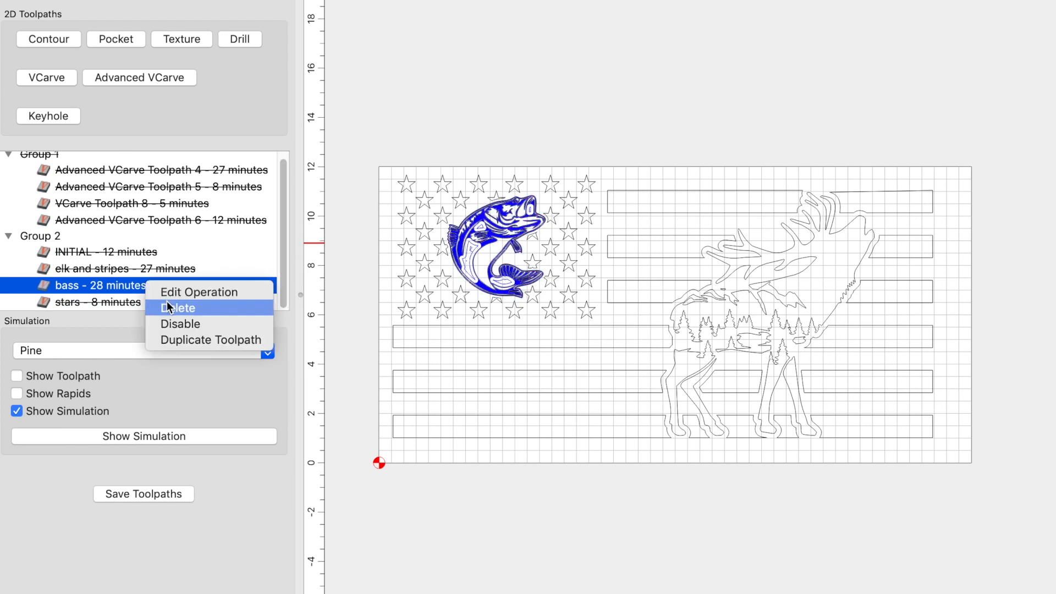
click(199, 292)
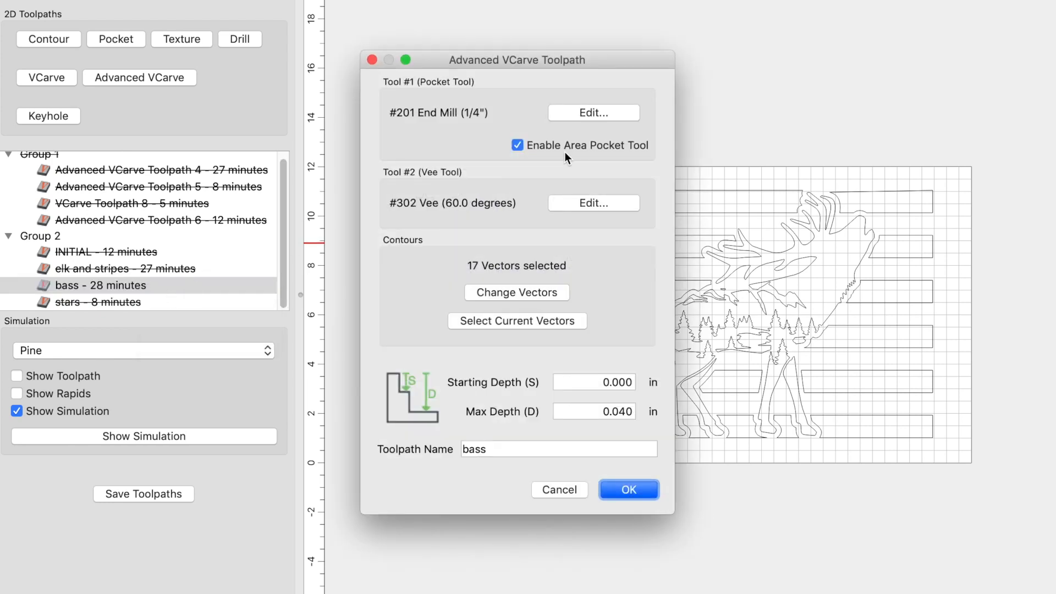
click(593, 112)
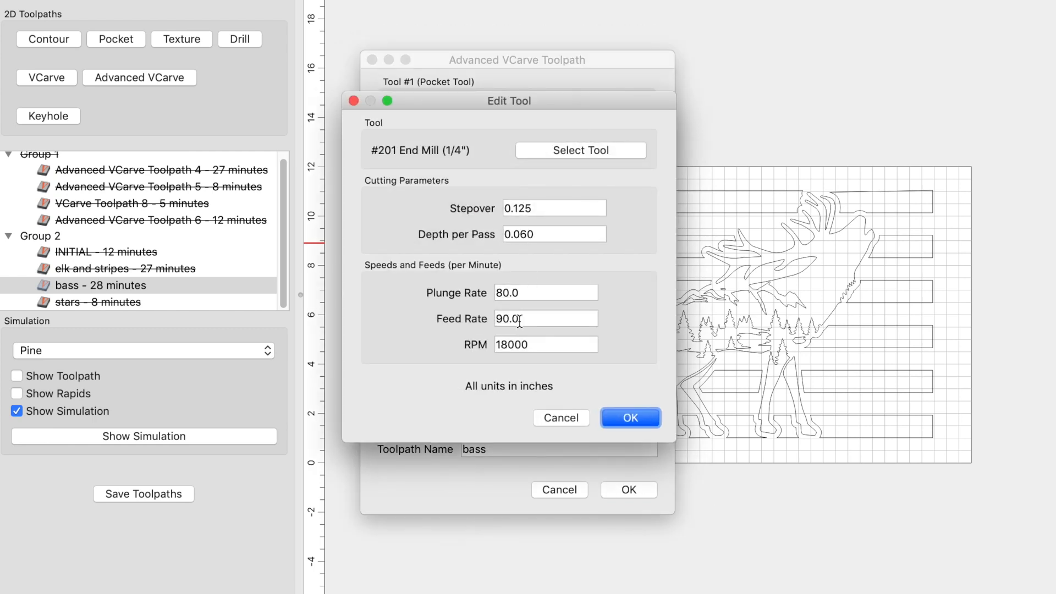
click(629, 418)
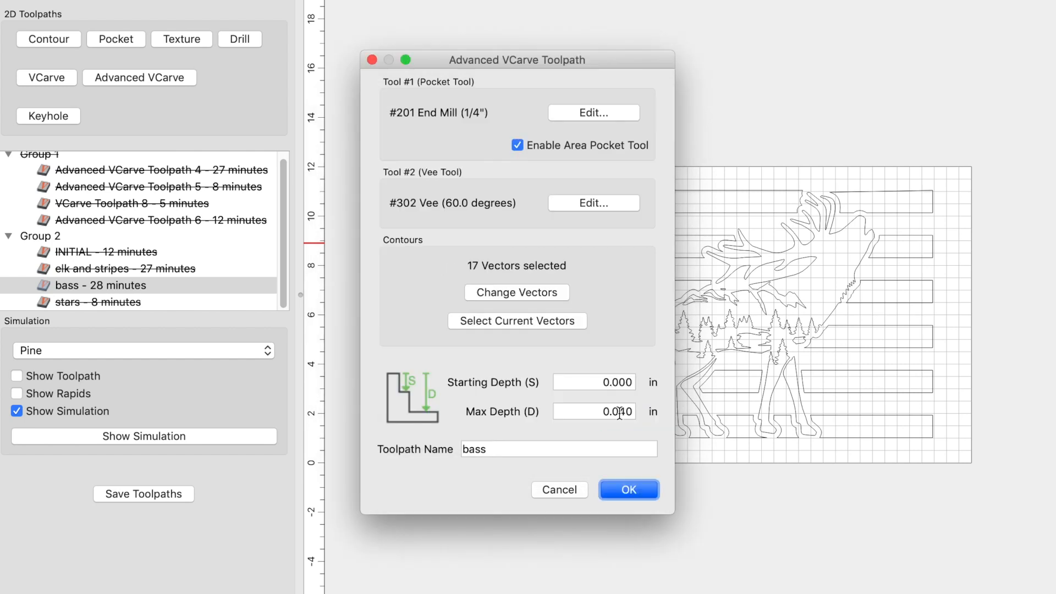
click(594, 203)
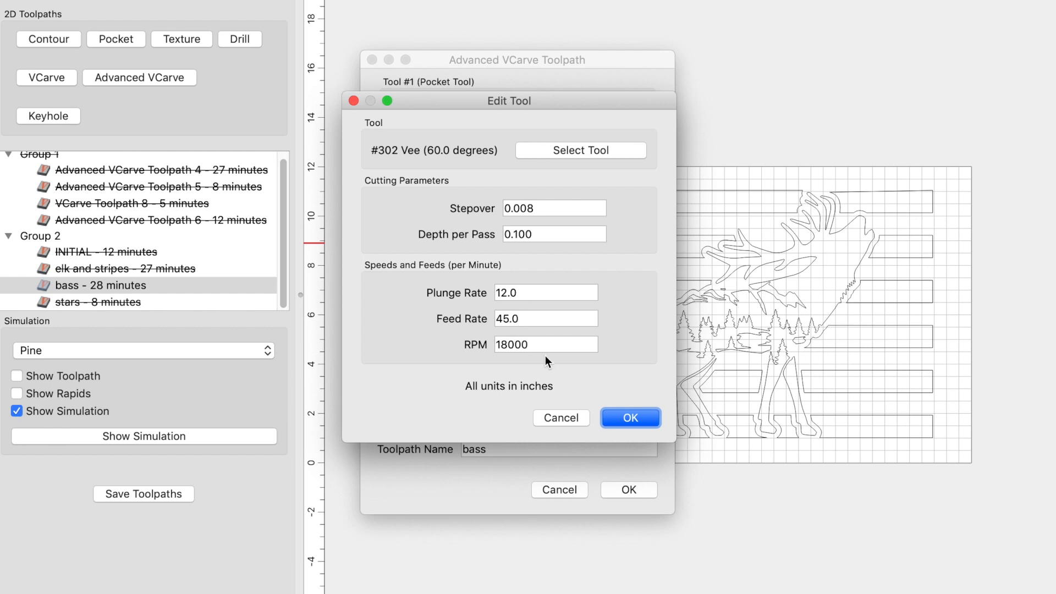
click(629, 417)
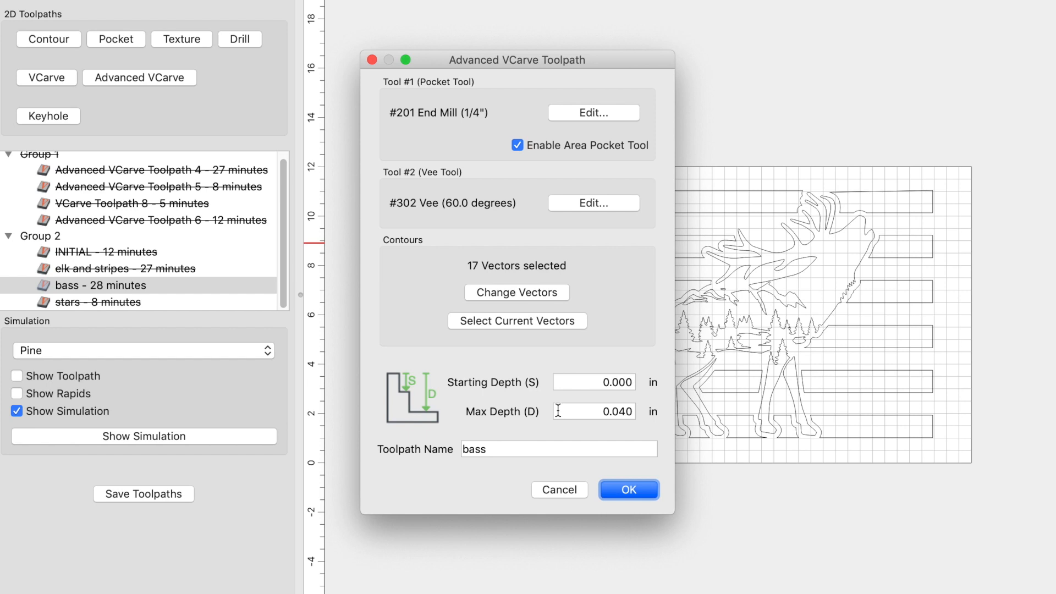
mouse_move(589, 411)
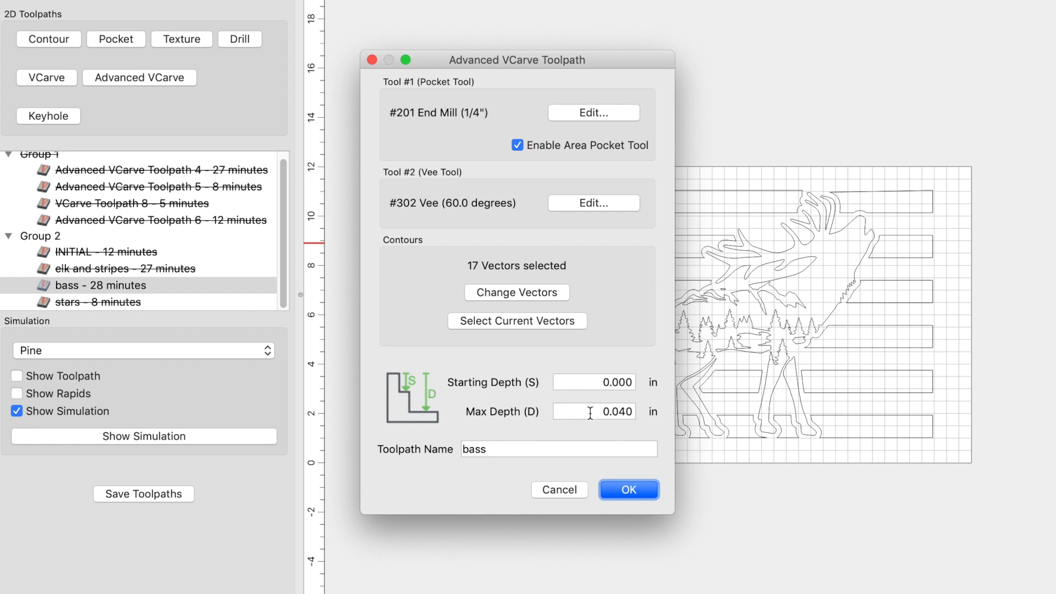
click(627, 489)
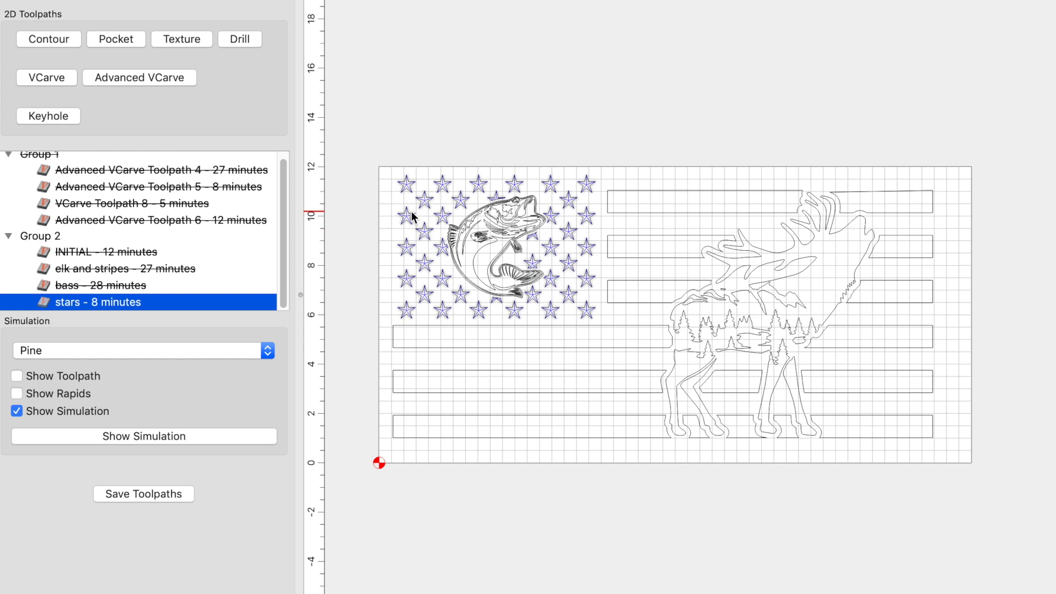
Step: Check the stars toolpath's 60-degree vee bit with 0.750-inch max depth
right_click(98, 302)
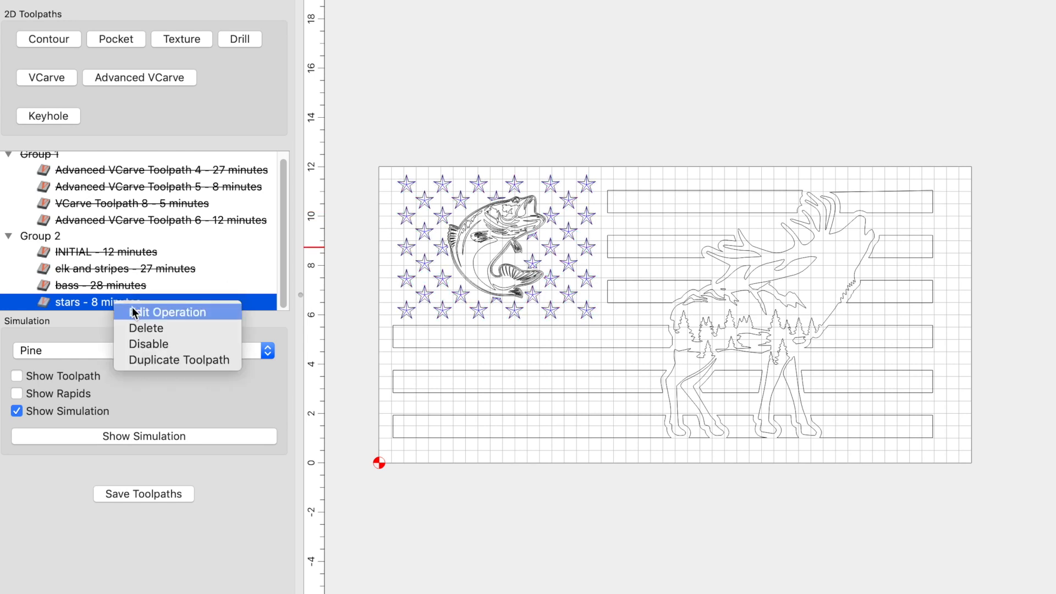
click(166, 312)
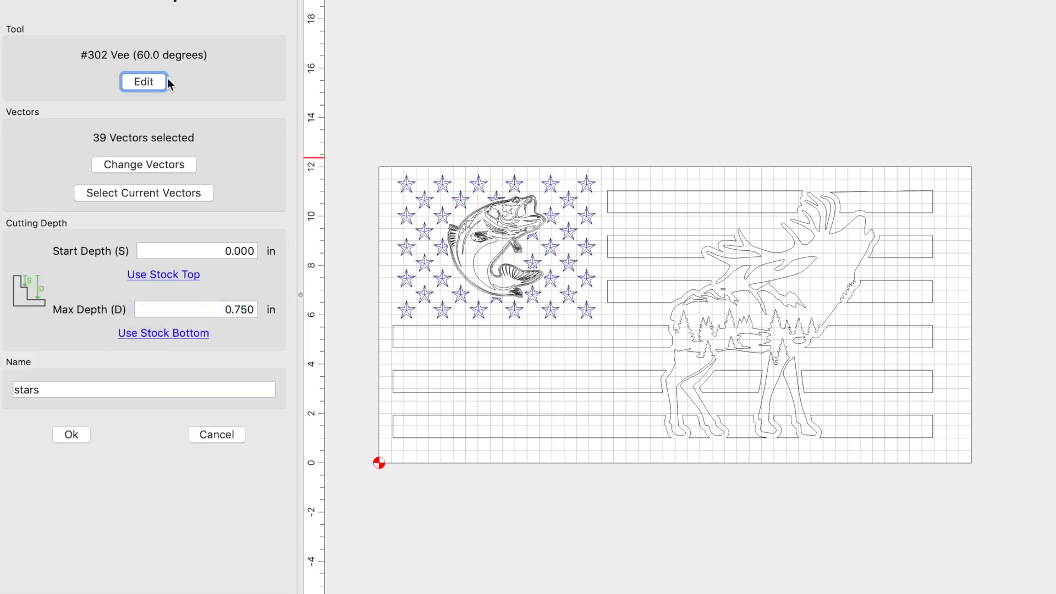
click(143, 82)
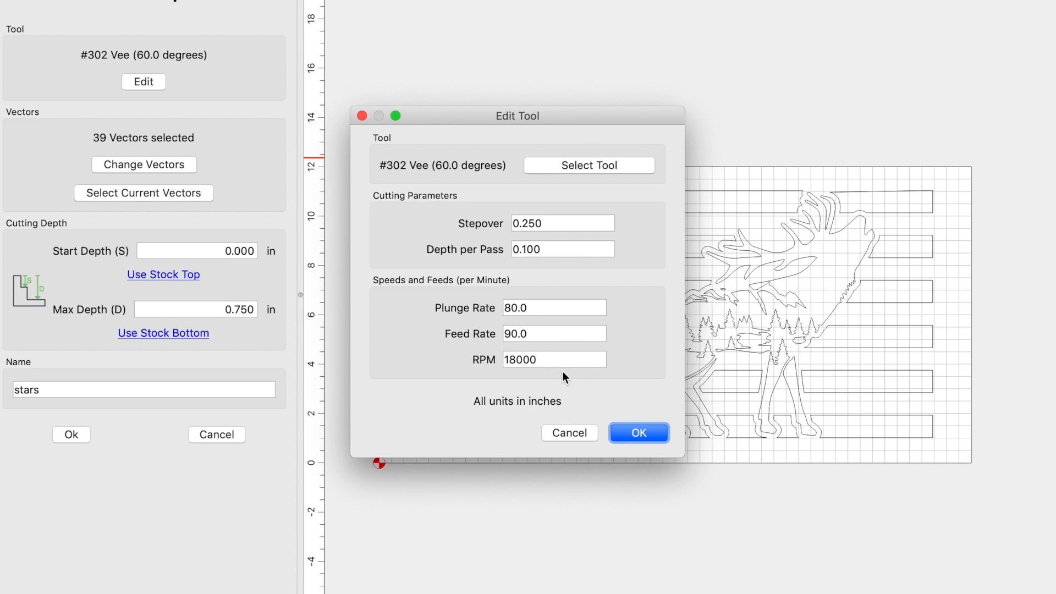
click(637, 432)
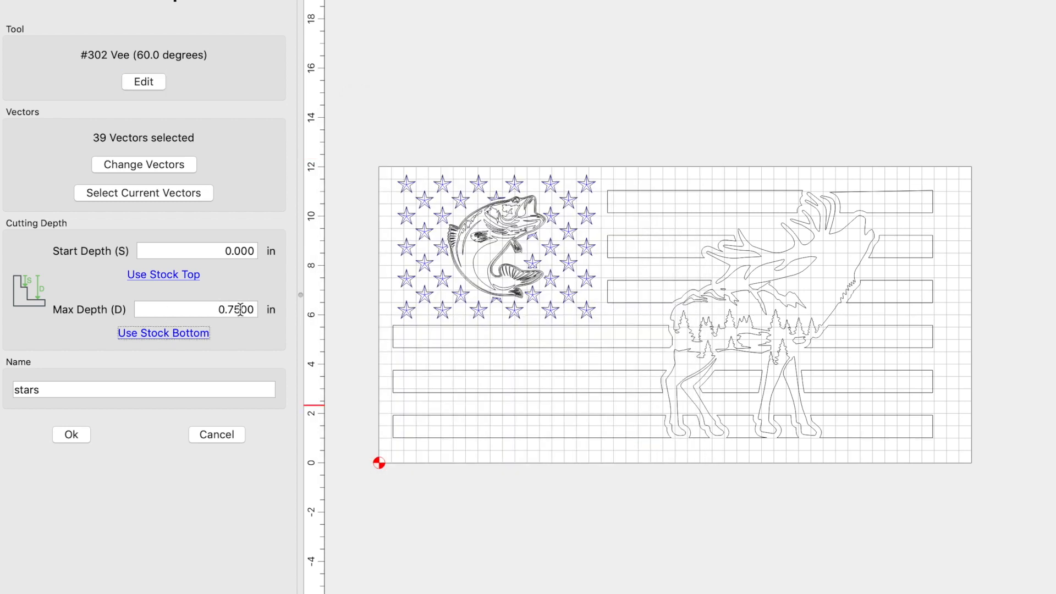
Step: Run the pine wood simulation of the carved flag
click(71, 434)
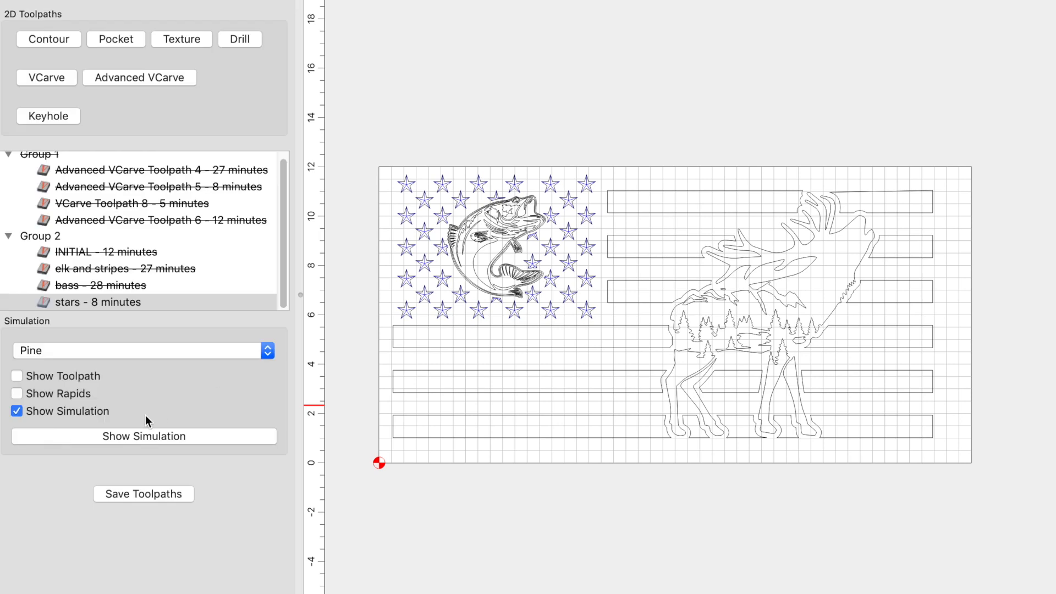
click(125, 268)
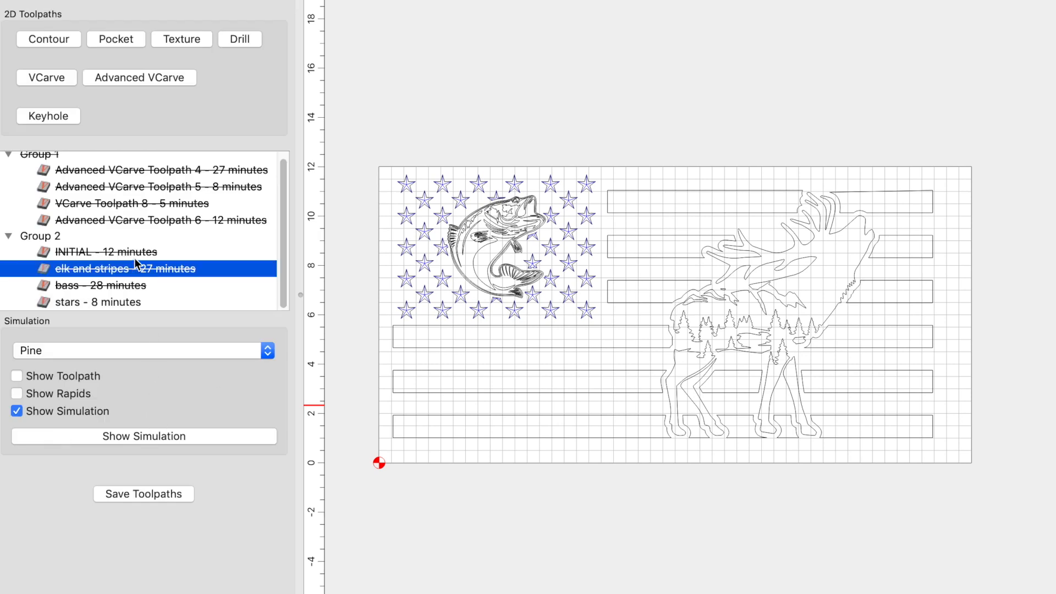
click(143, 435)
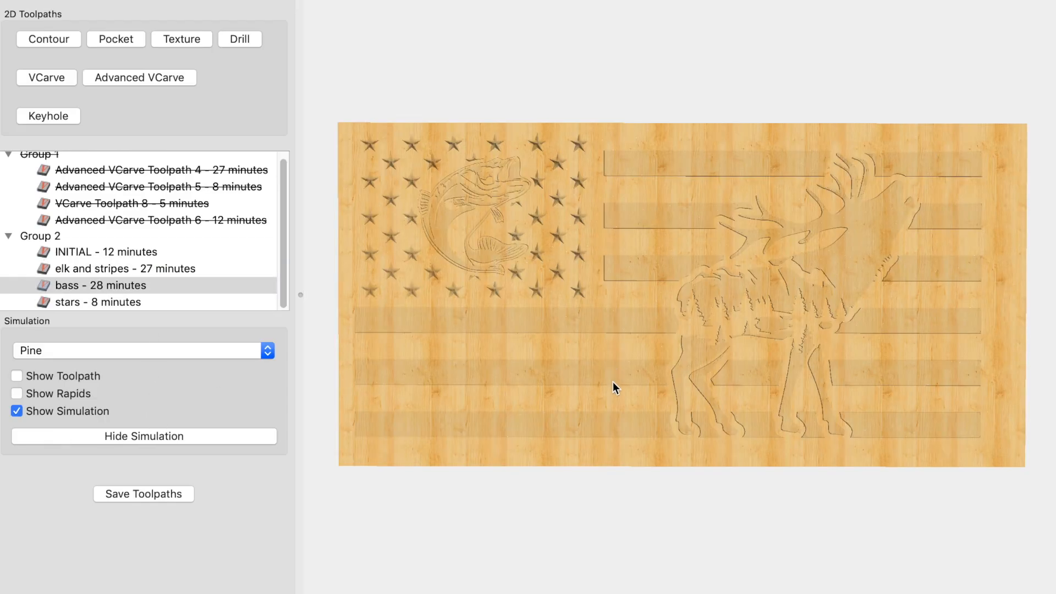